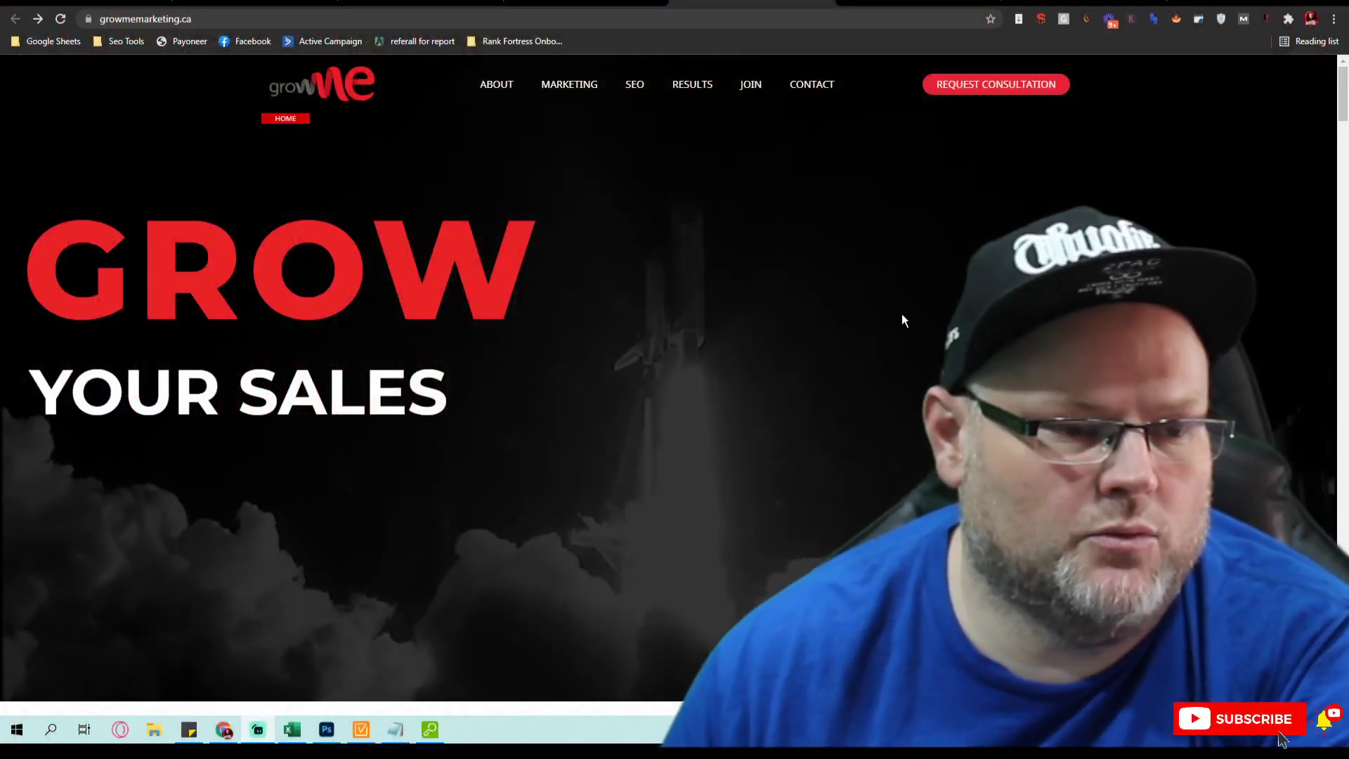
# Step: Scroll the growmemarketing.ca homepage from the GROW YOUR SALES banner down to the client reviews
pyautogui.scroll(-3)
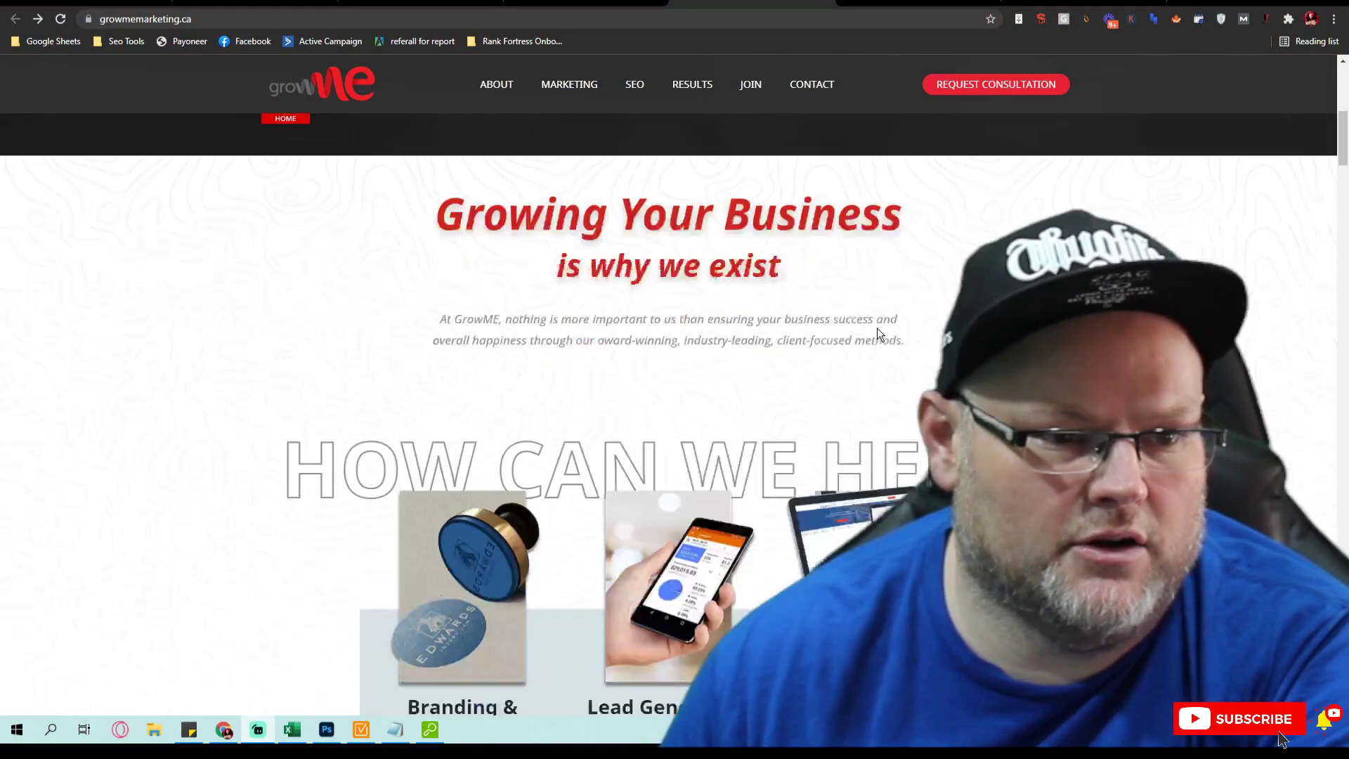
pyautogui.scroll(-3)
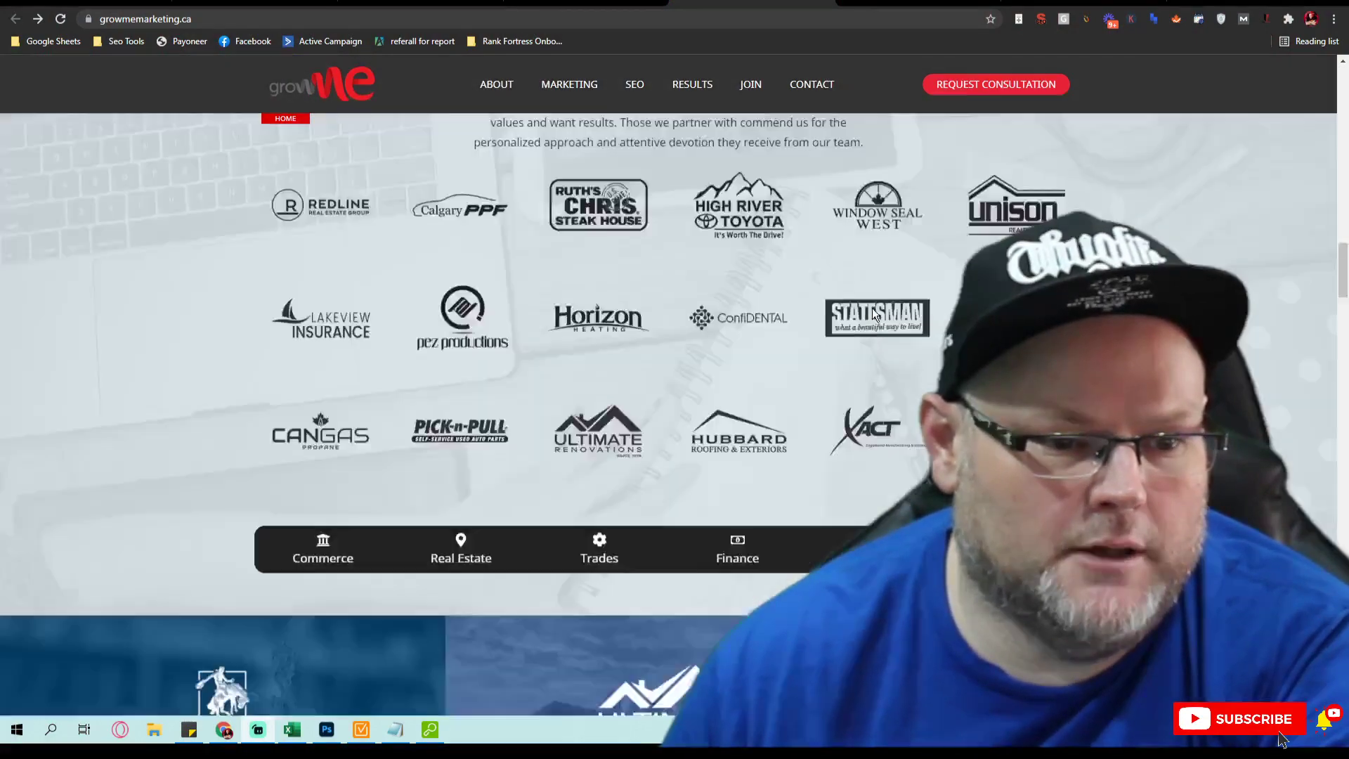
pyautogui.scroll(3)
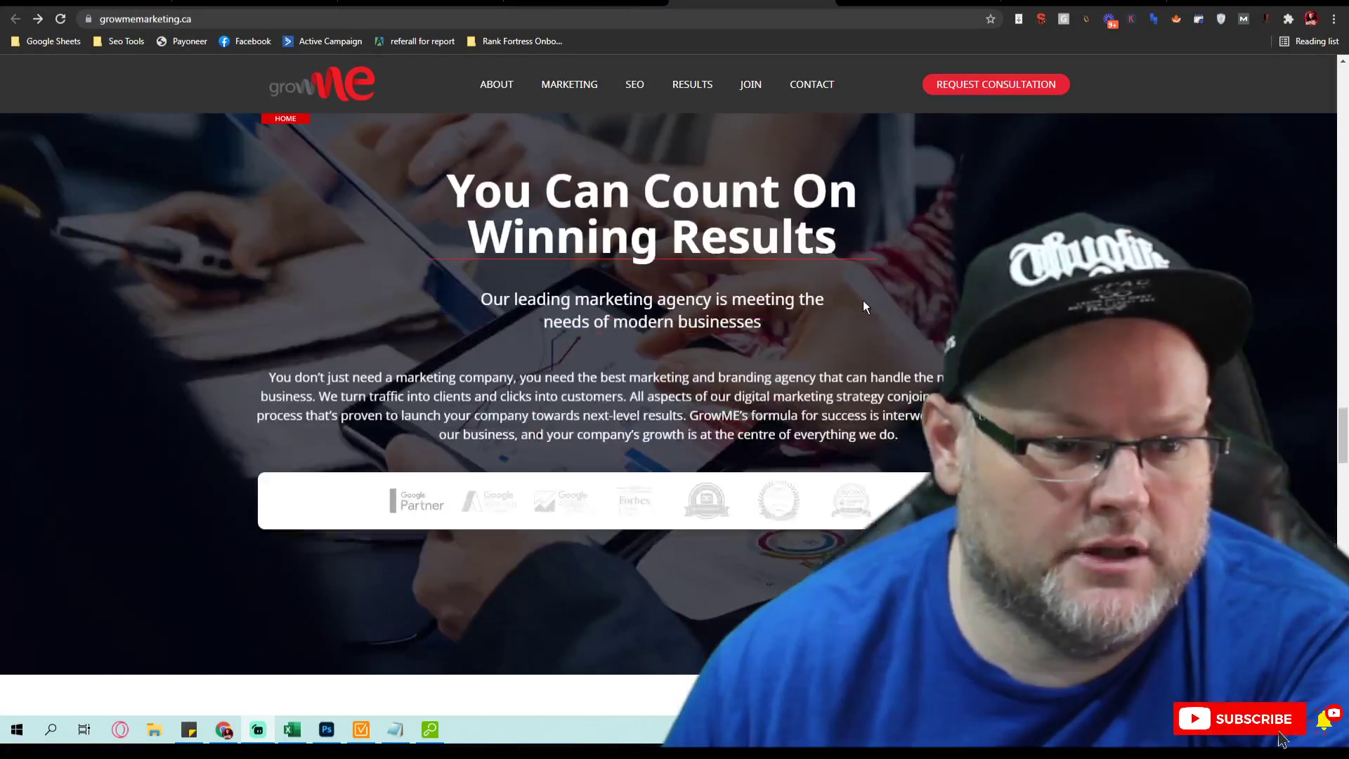
pyautogui.scroll(-3)
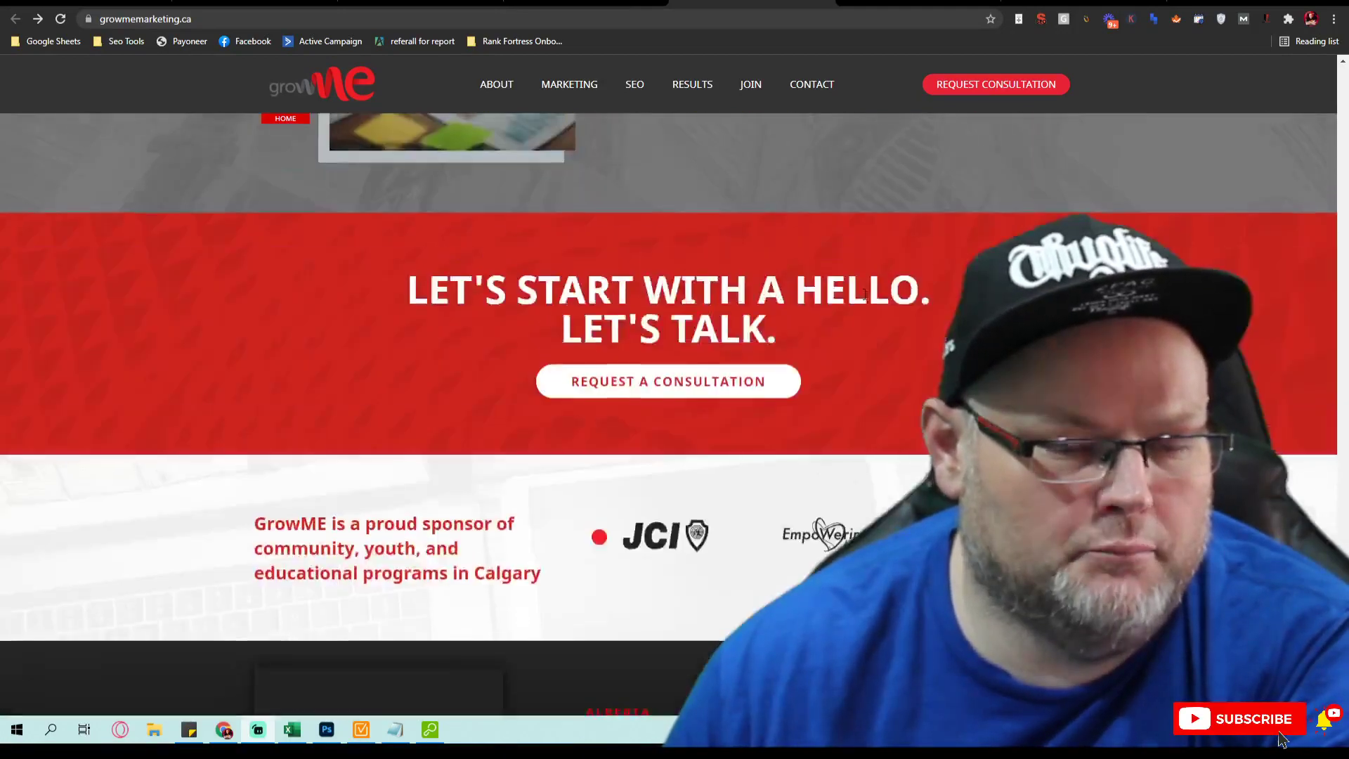
pyautogui.scroll(3)
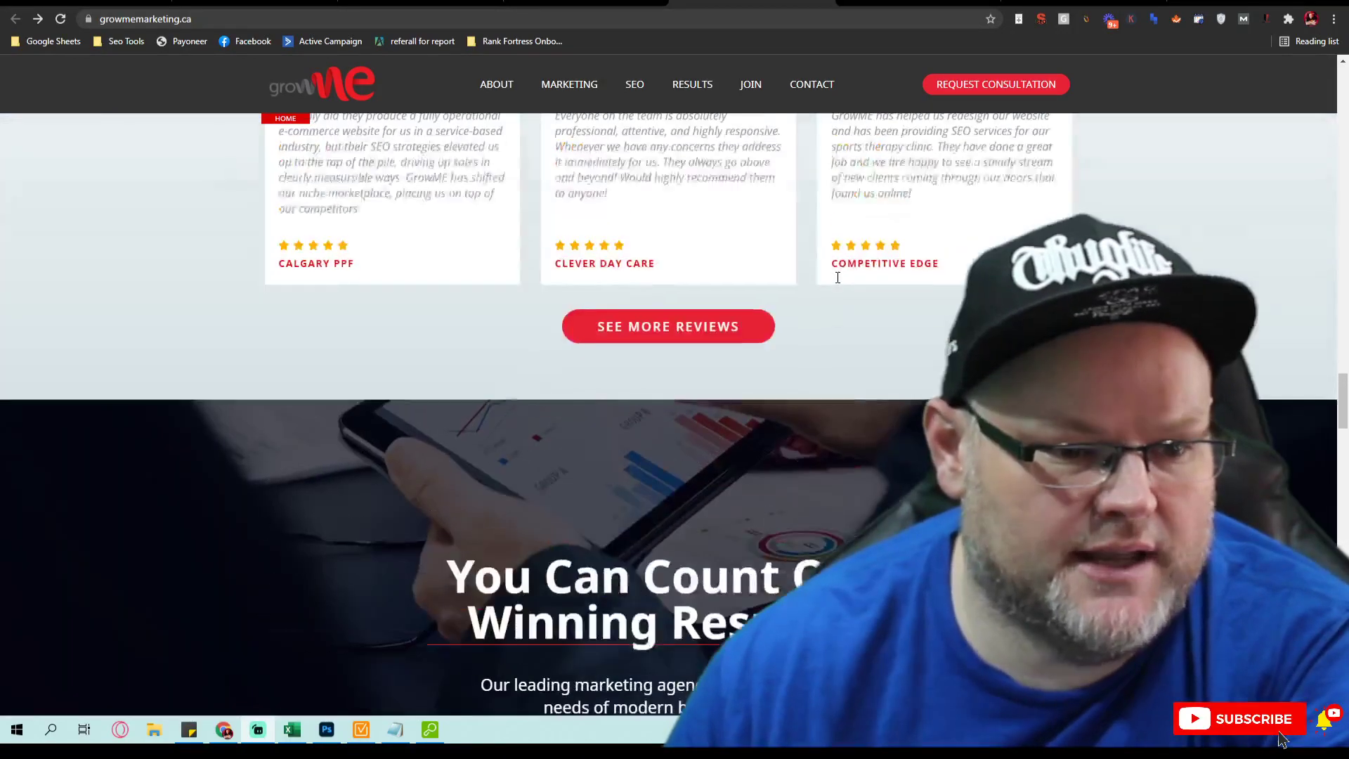
pyautogui.scroll(-3)
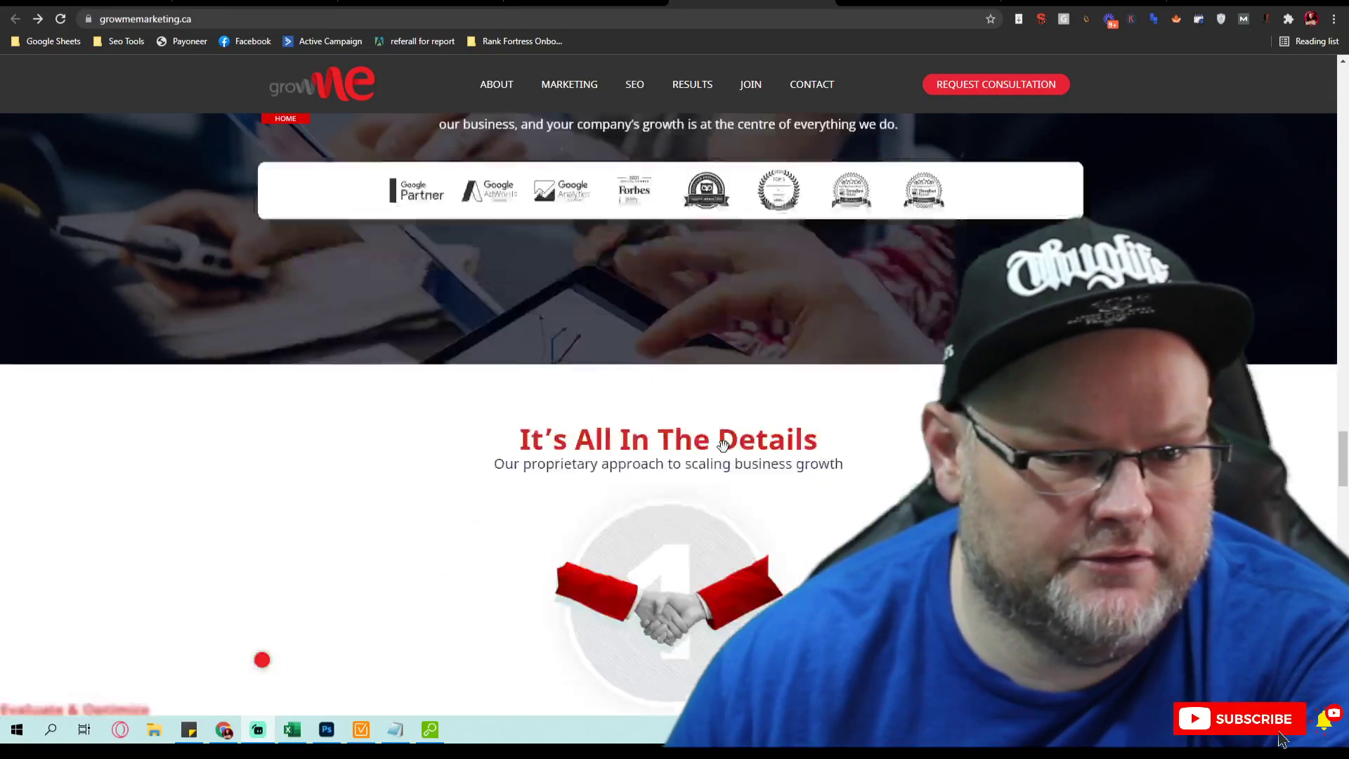
pyautogui.scroll(-3)
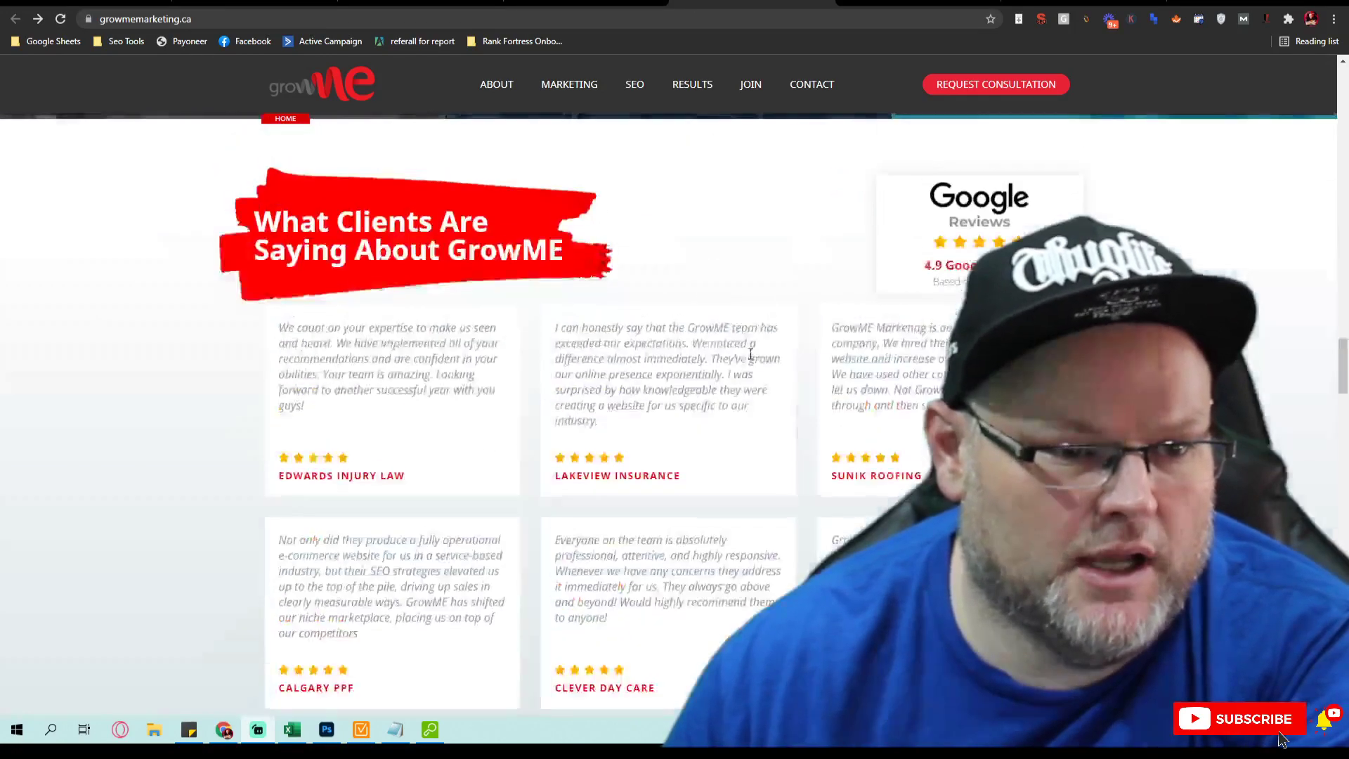
pyautogui.scroll(-3)
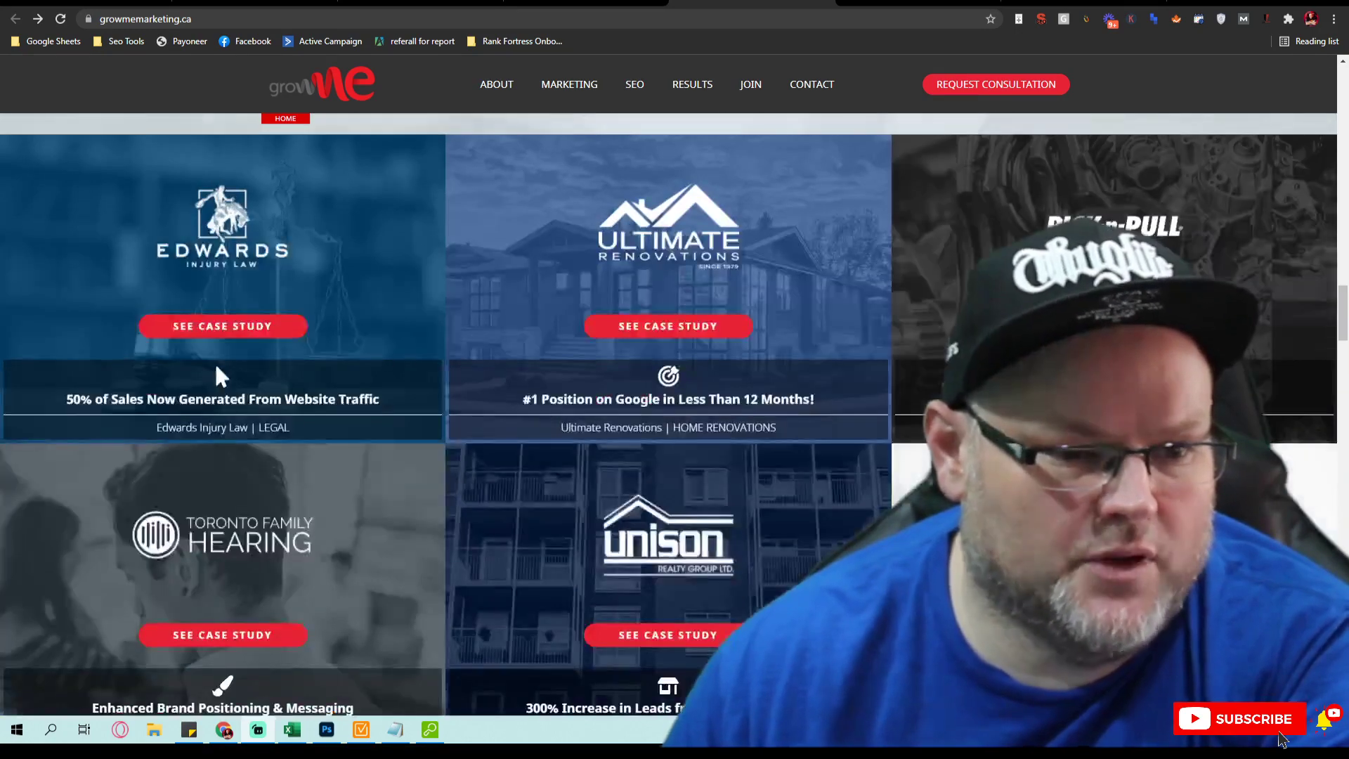
pyautogui.scroll(-3)
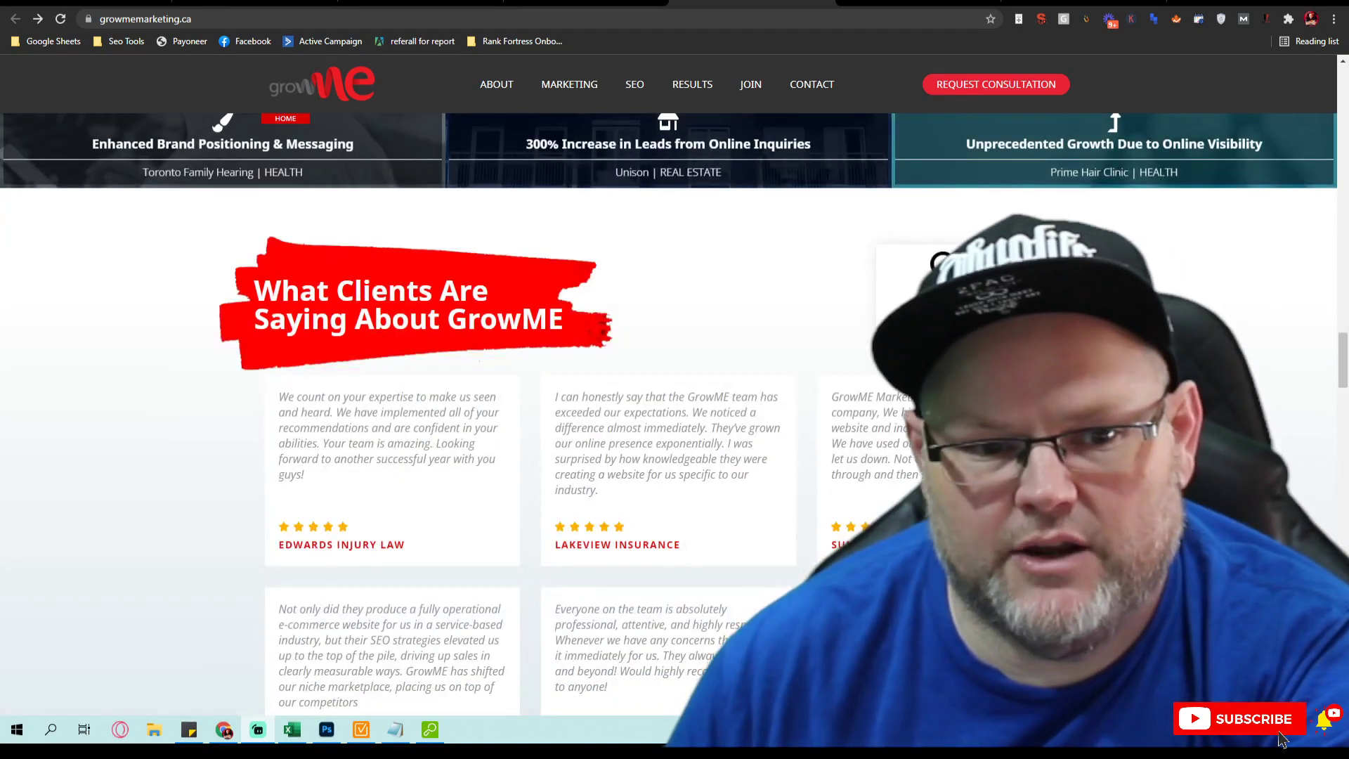
pyautogui.scroll(3)
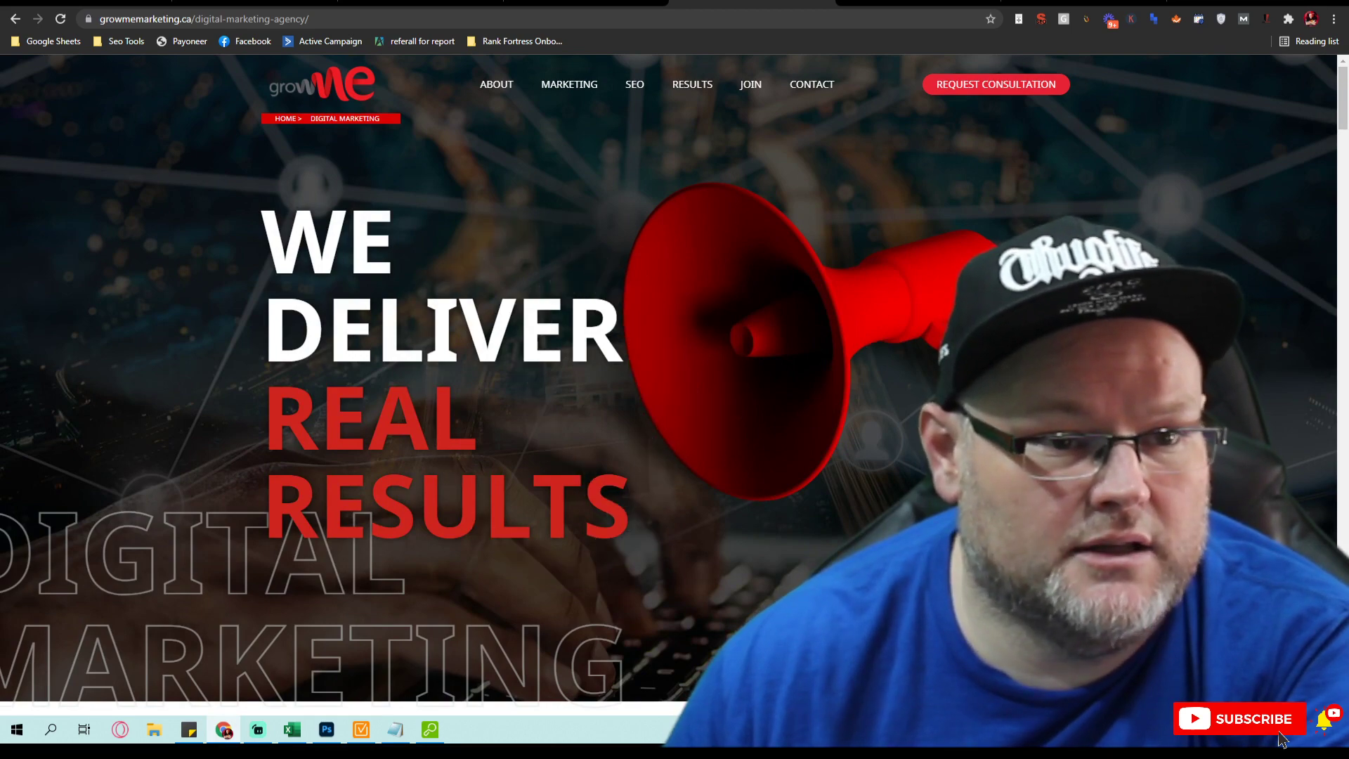
# Step: Read down GrowME's digital marketing agency page in Chrome
pyautogui.scroll(-3)
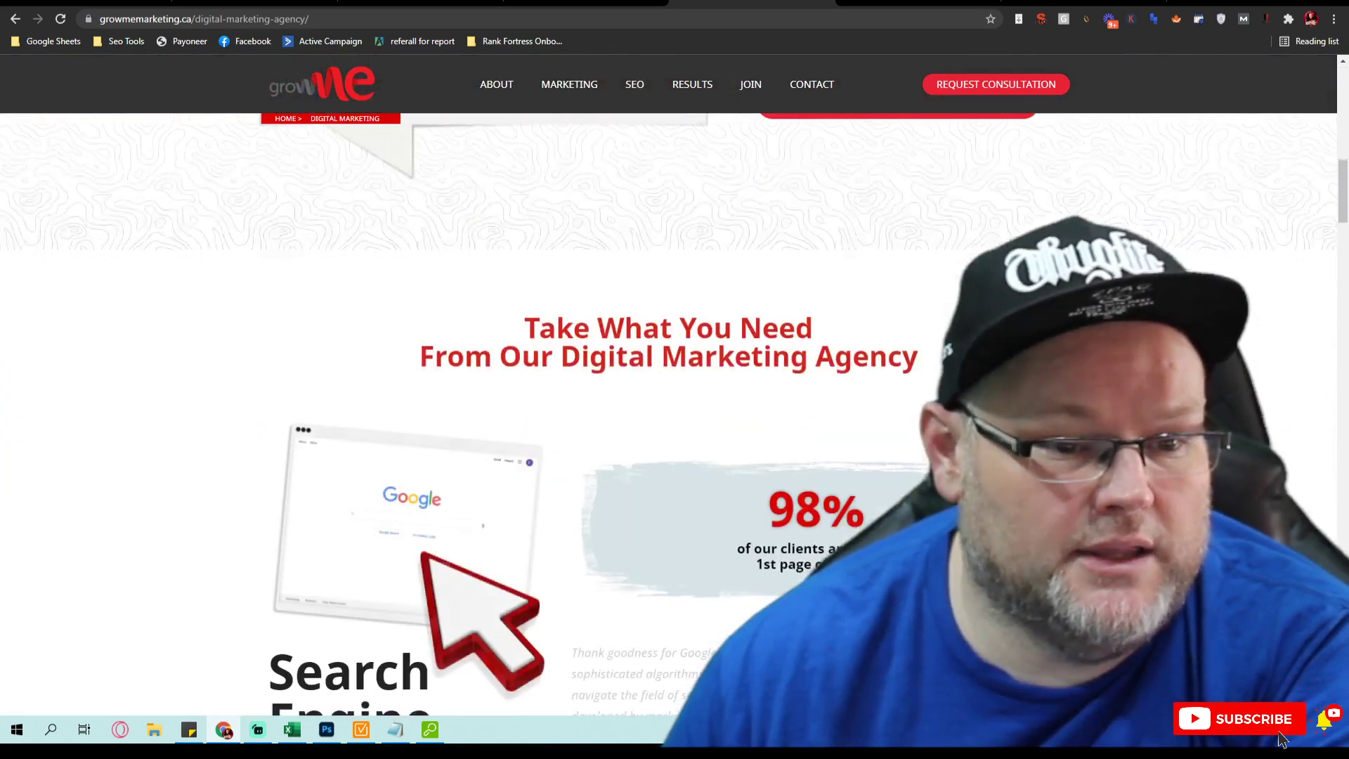
pyautogui.scroll(-3)
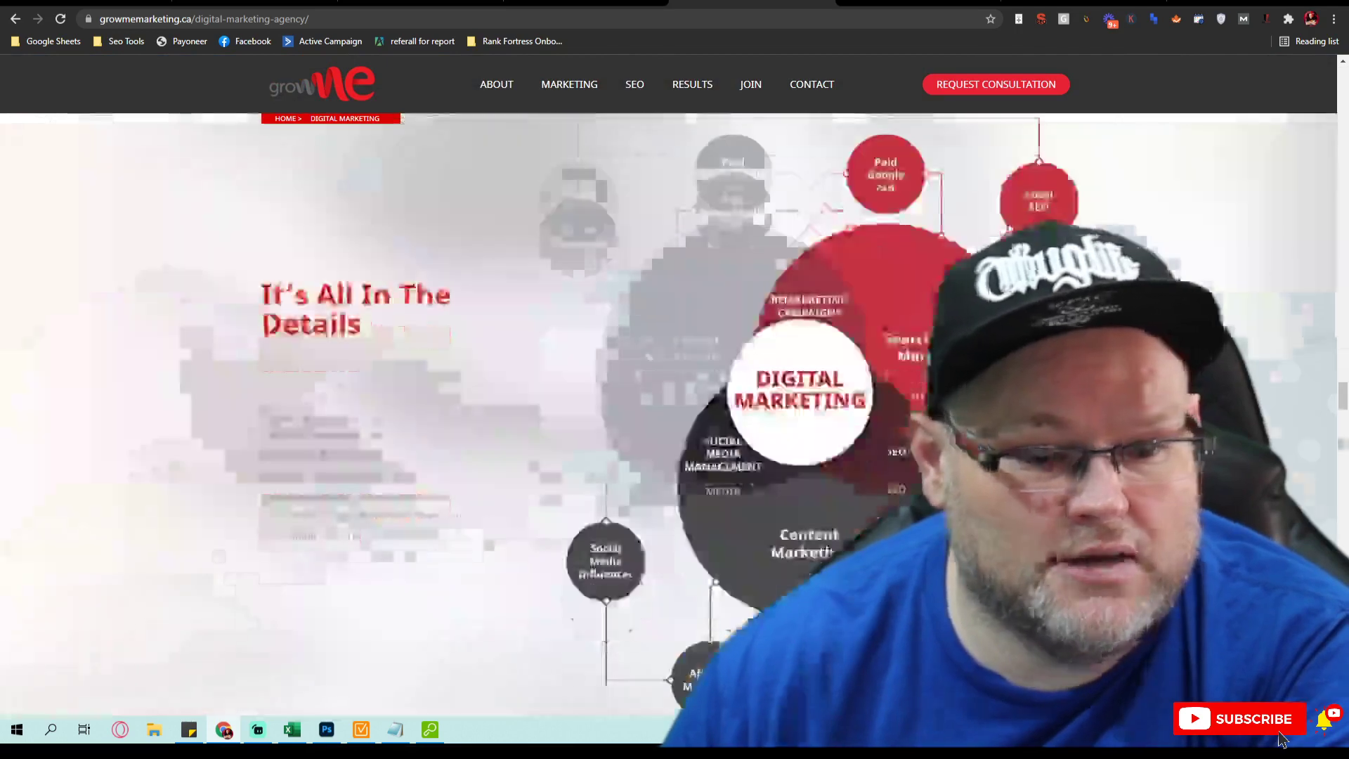
pyautogui.scroll(-3)
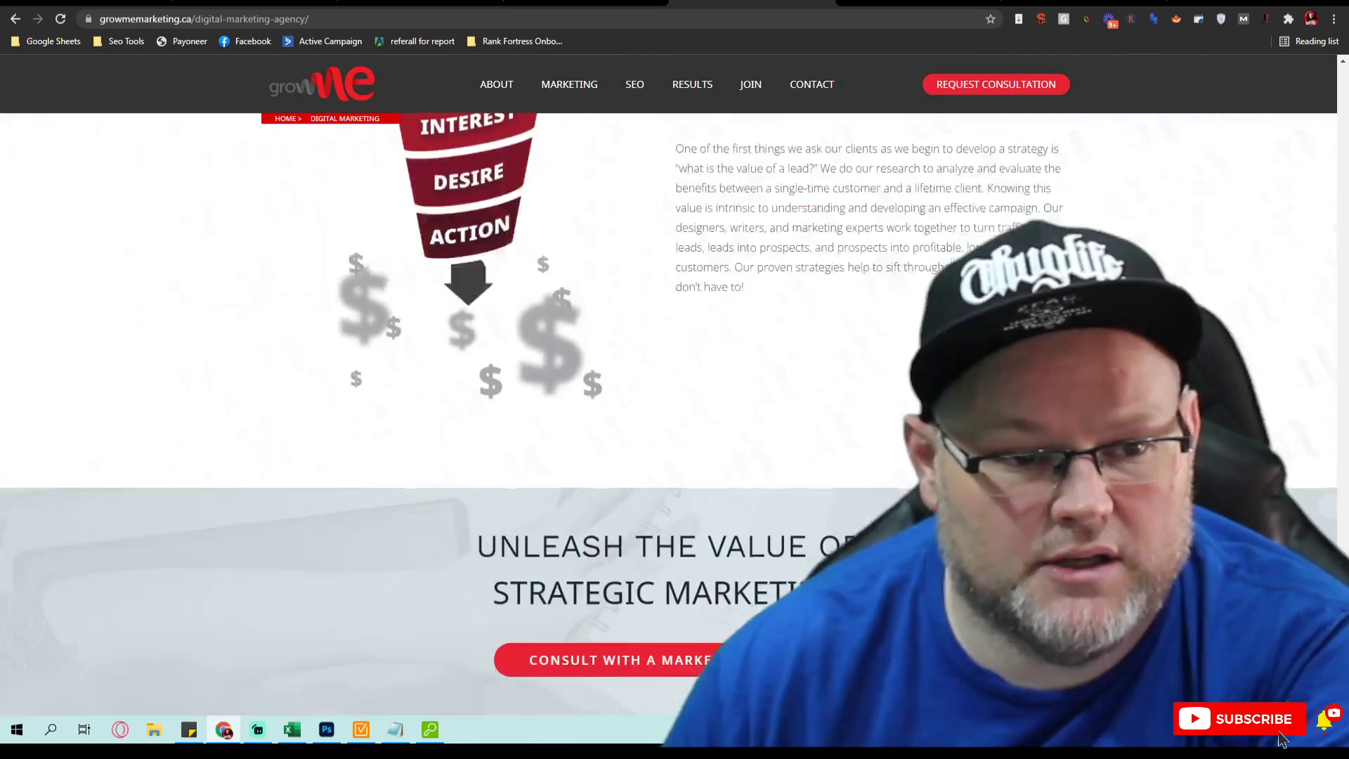
pyautogui.scroll(-3)
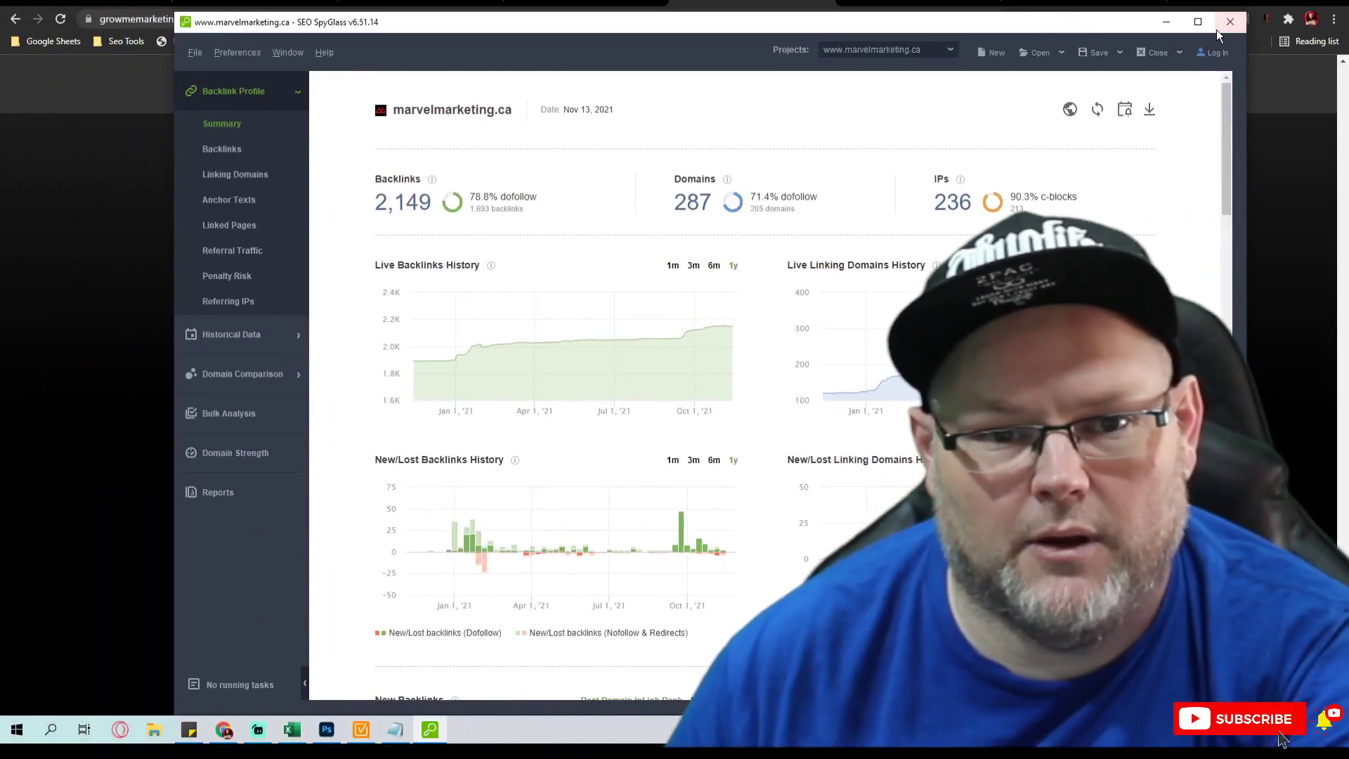
# Step: Maximize SEO SpyGlass and browse marvelmarketing.ca's detailed backlink list
pyautogui.click(1194, 22)
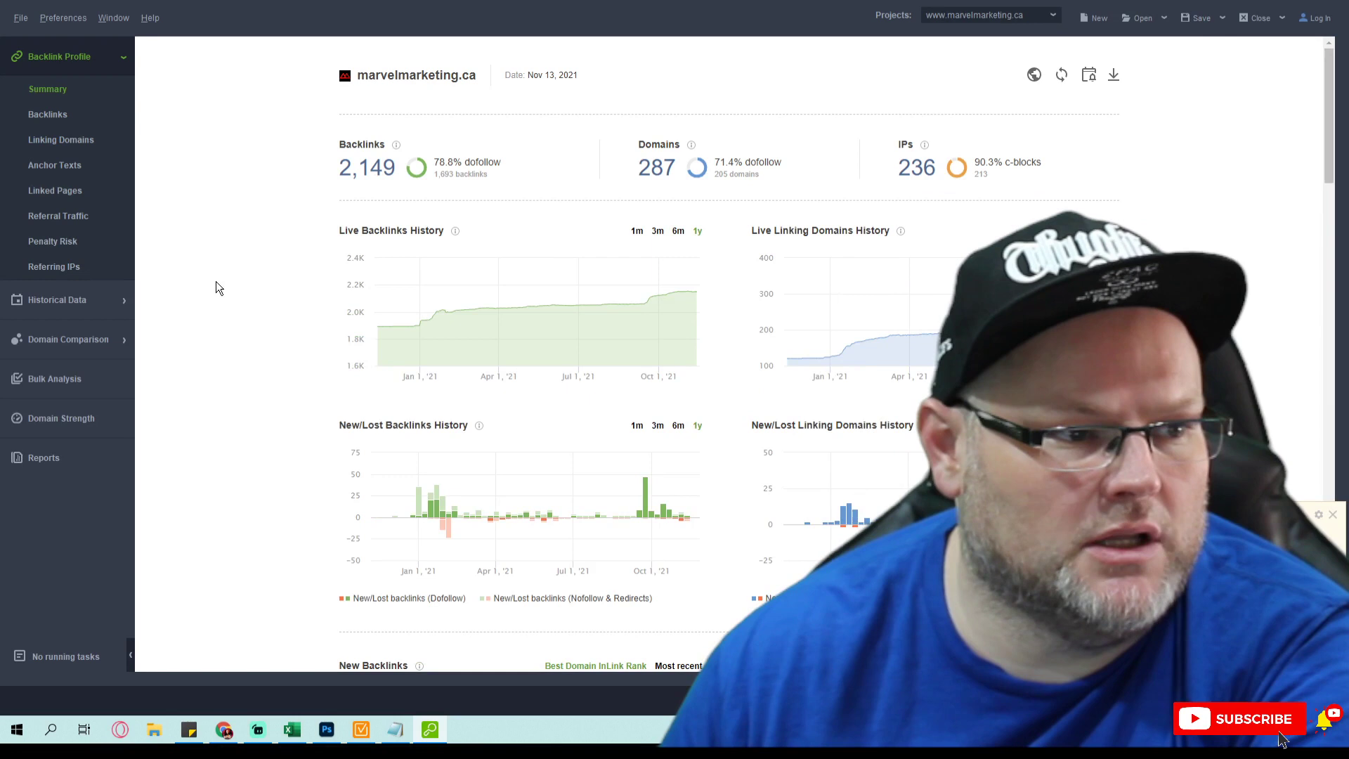
pyautogui.moveTo(248, 447)
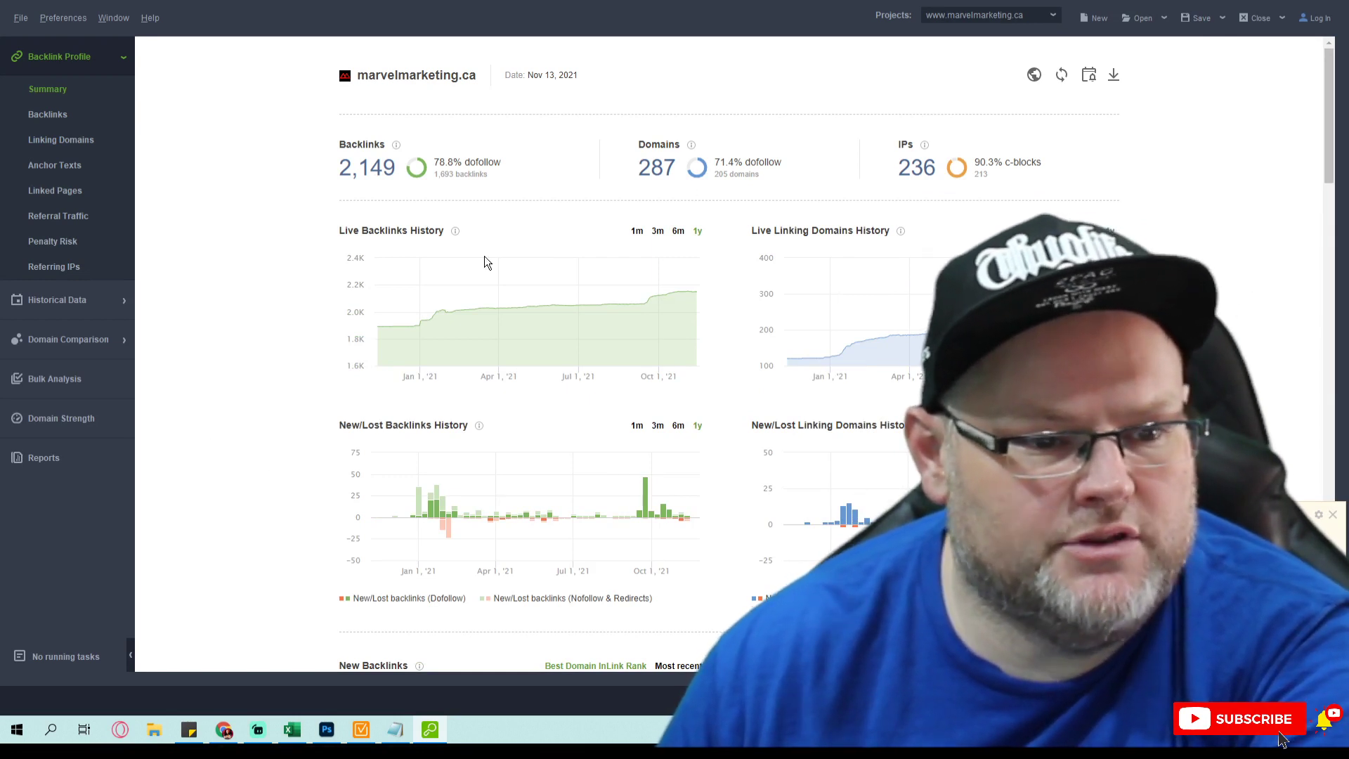
pyautogui.moveTo(514, 225)
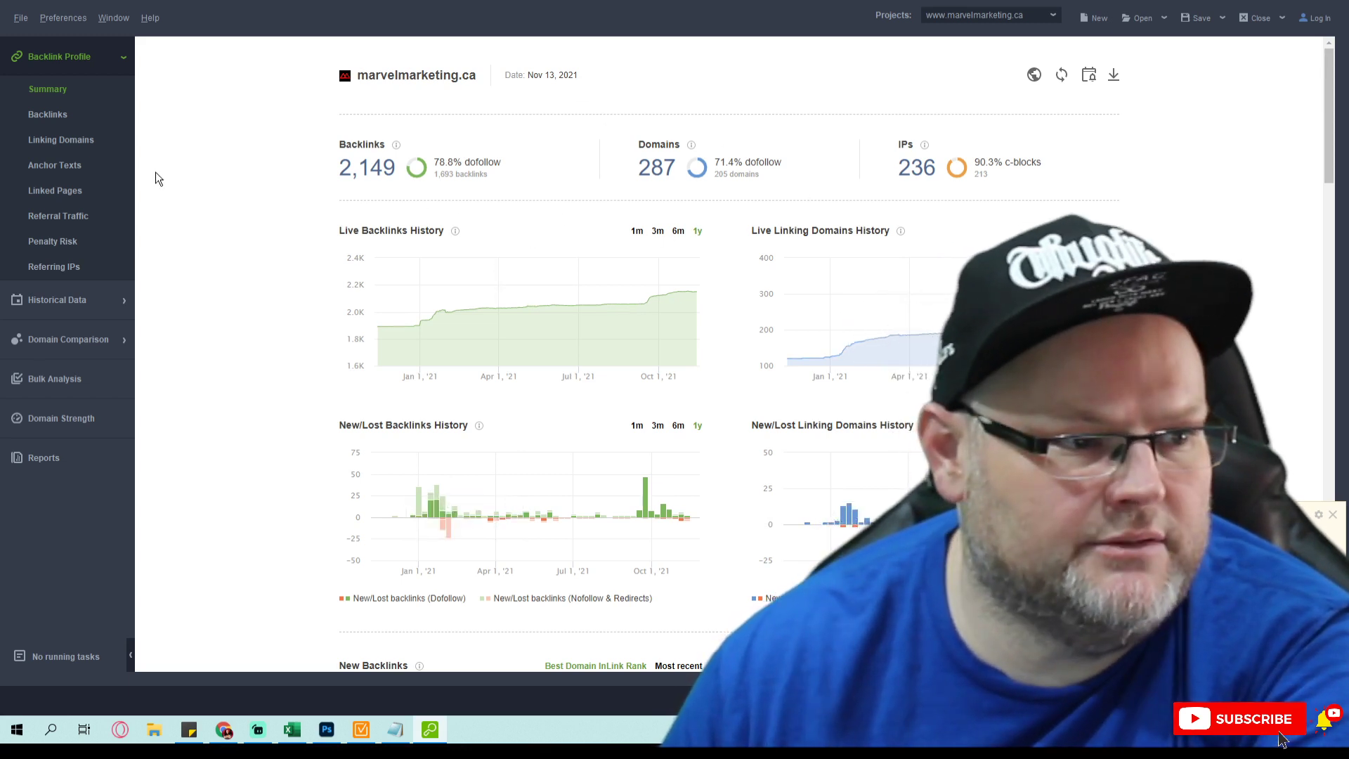
pyautogui.click(47, 114)
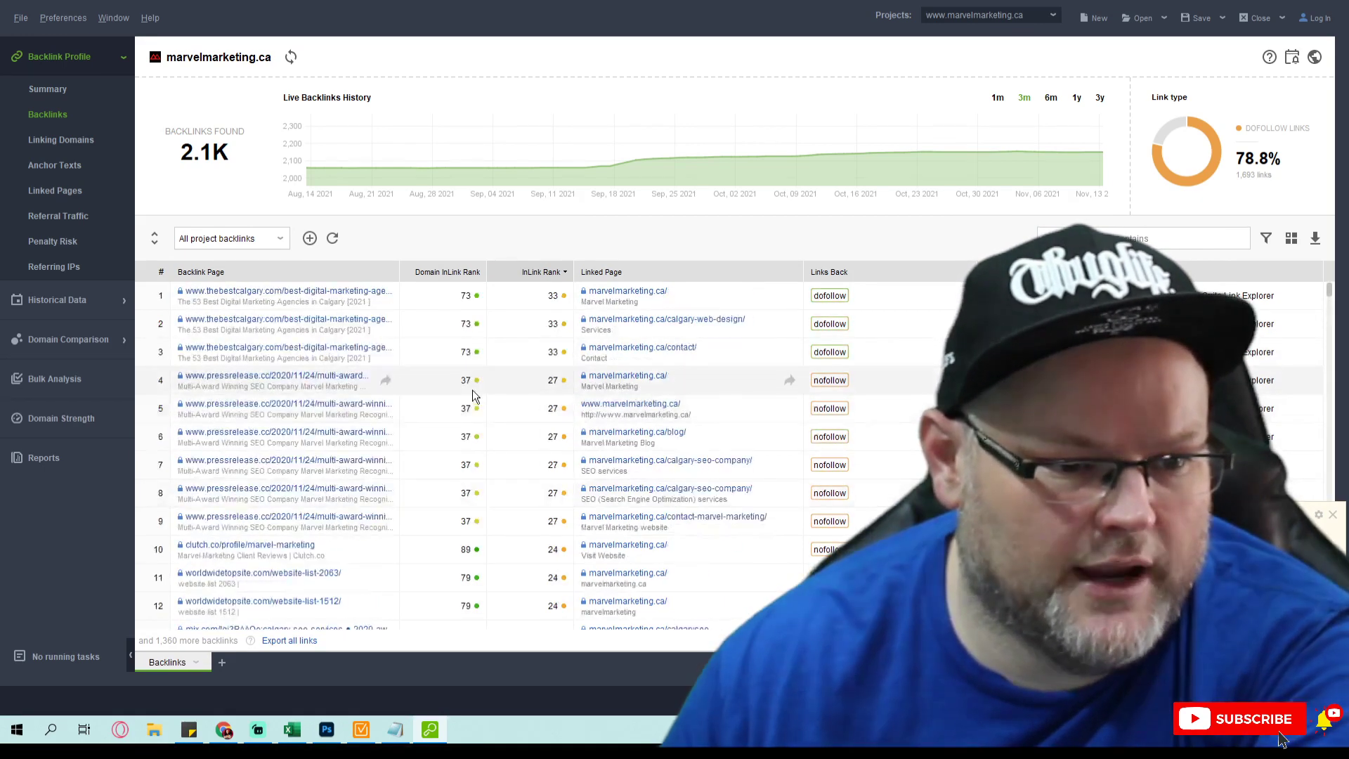
pyautogui.scroll(-3)
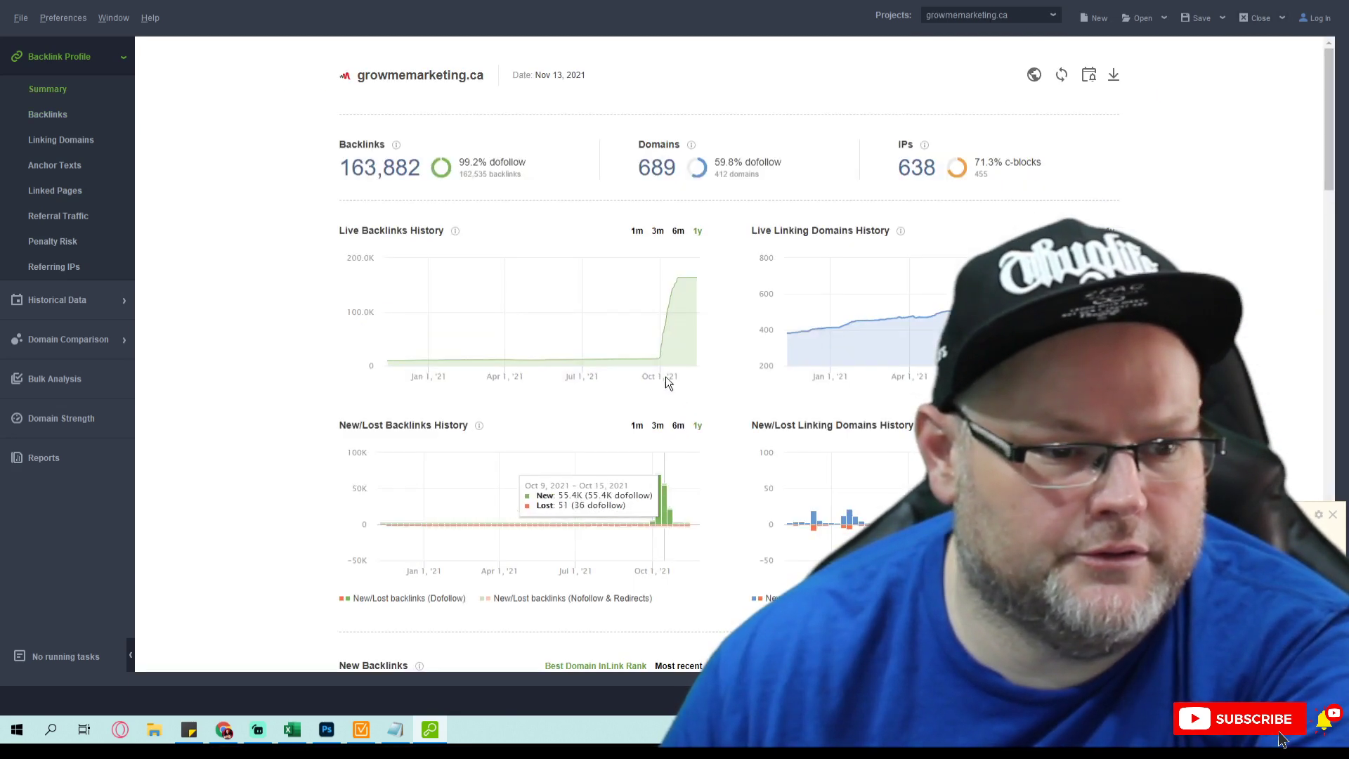
pyautogui.moveTo(674, 359)
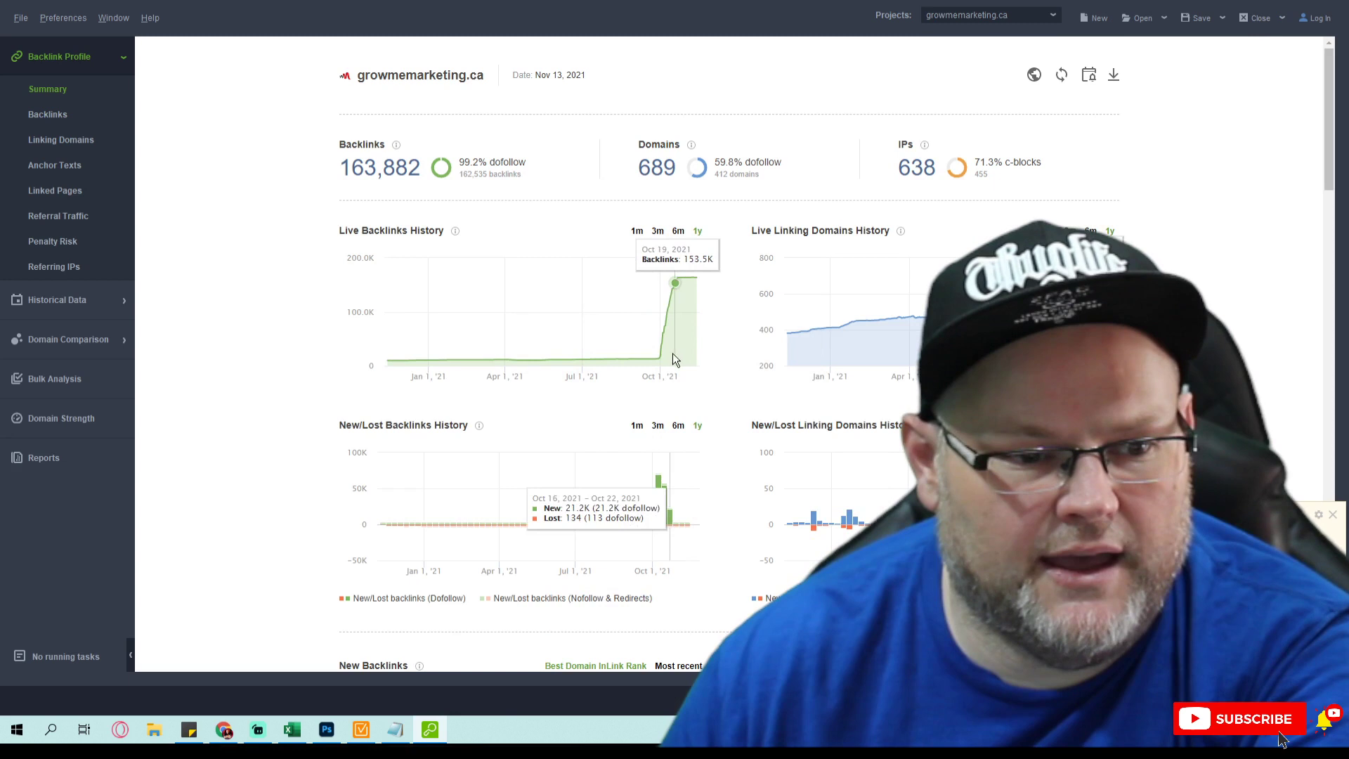
pyautogui.moveTo(651, 366)
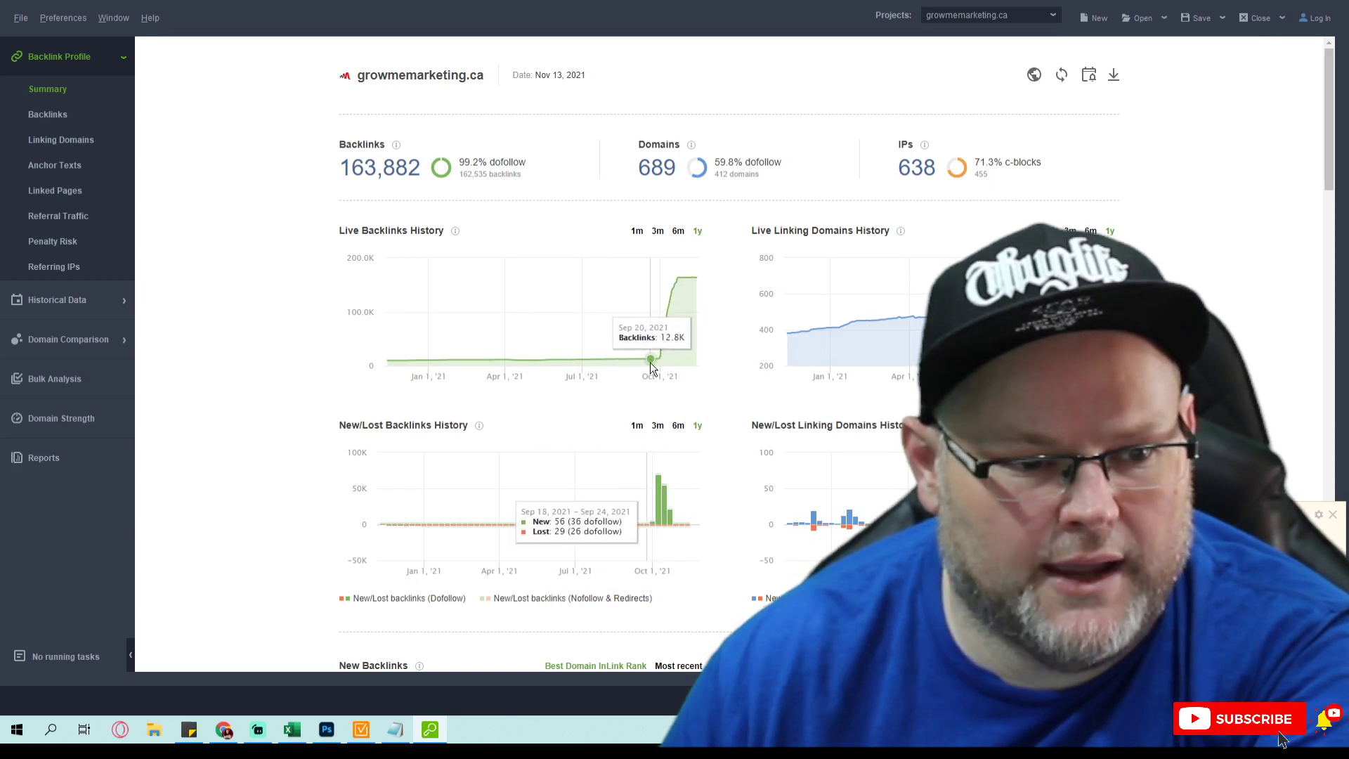
pyautogui.moveTo(665, 372)
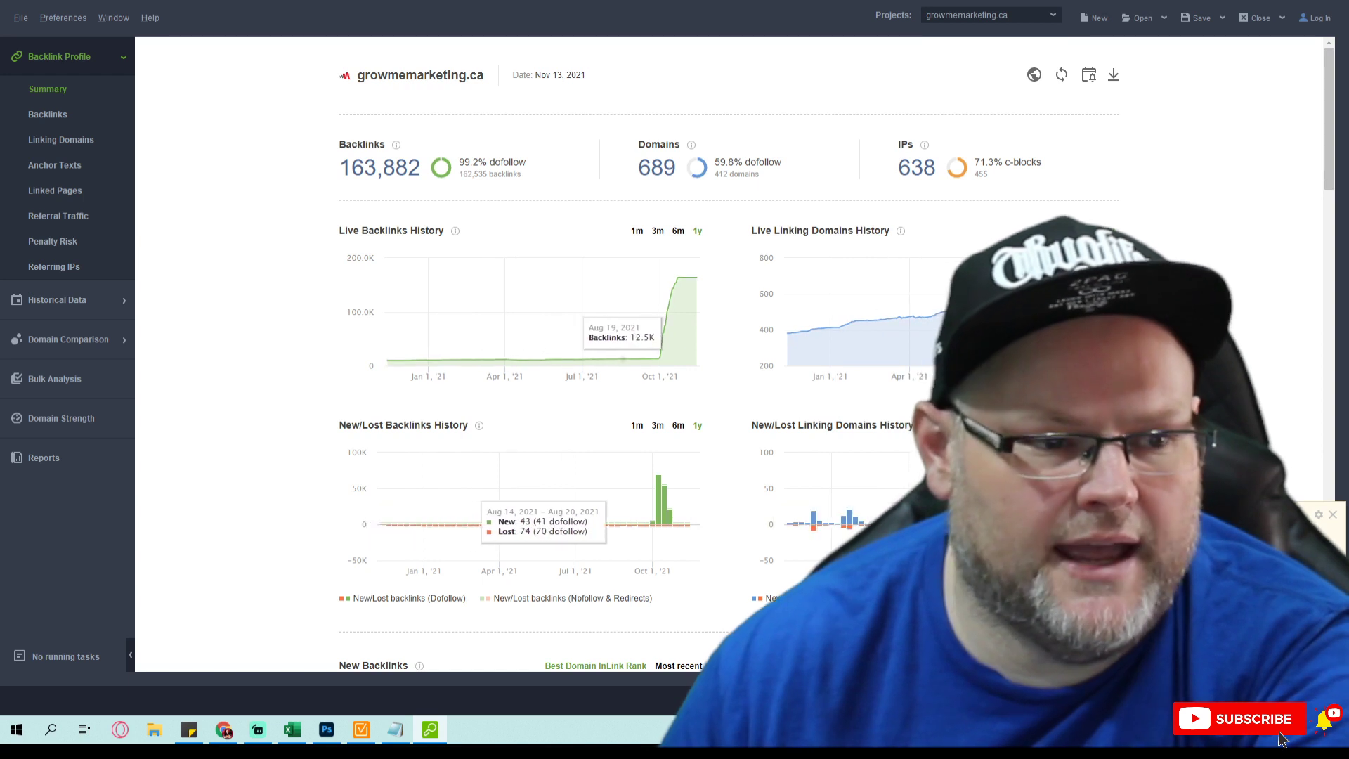
pyautogui.moveTo(915, 158)
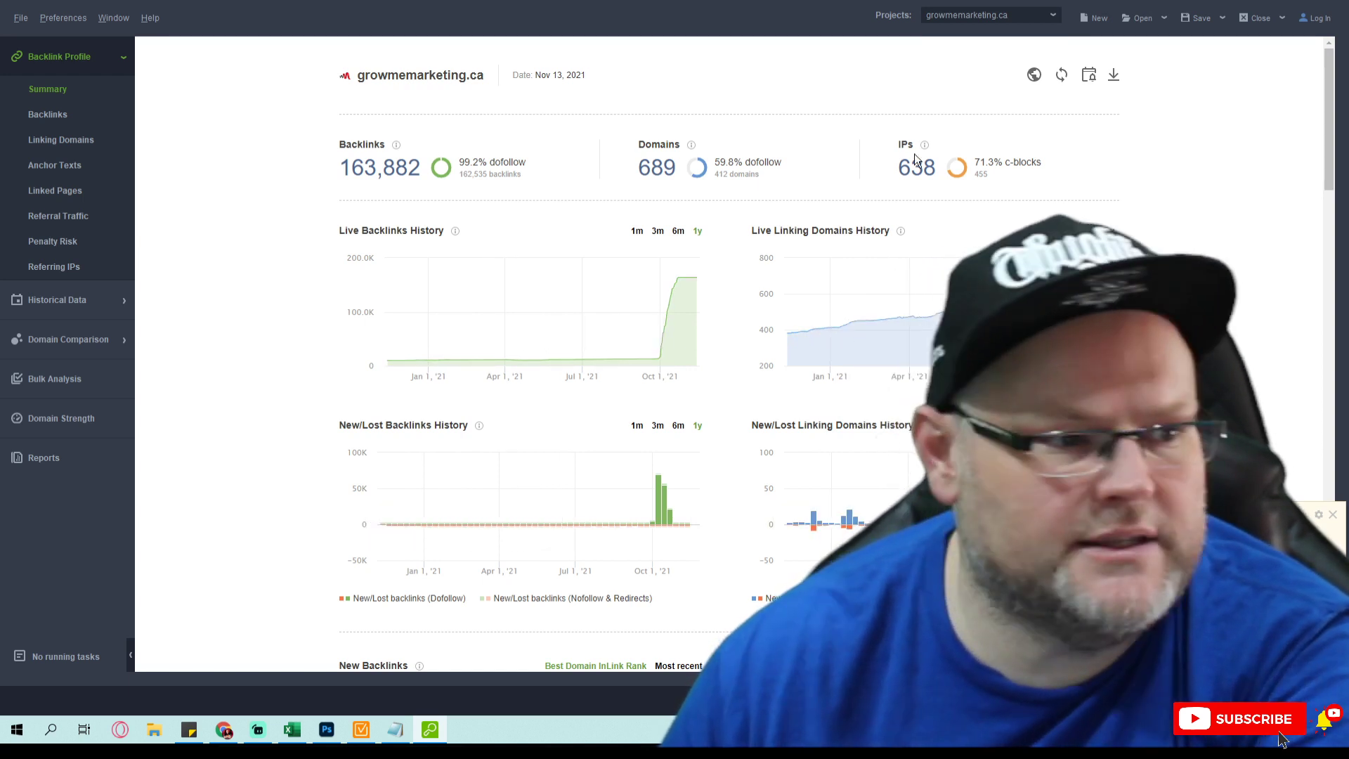
# Step: Scroll through growmemarketing.ca's table of 163.9K backlinks in SEO SpyGlass
pyautogui.click(47, 113)
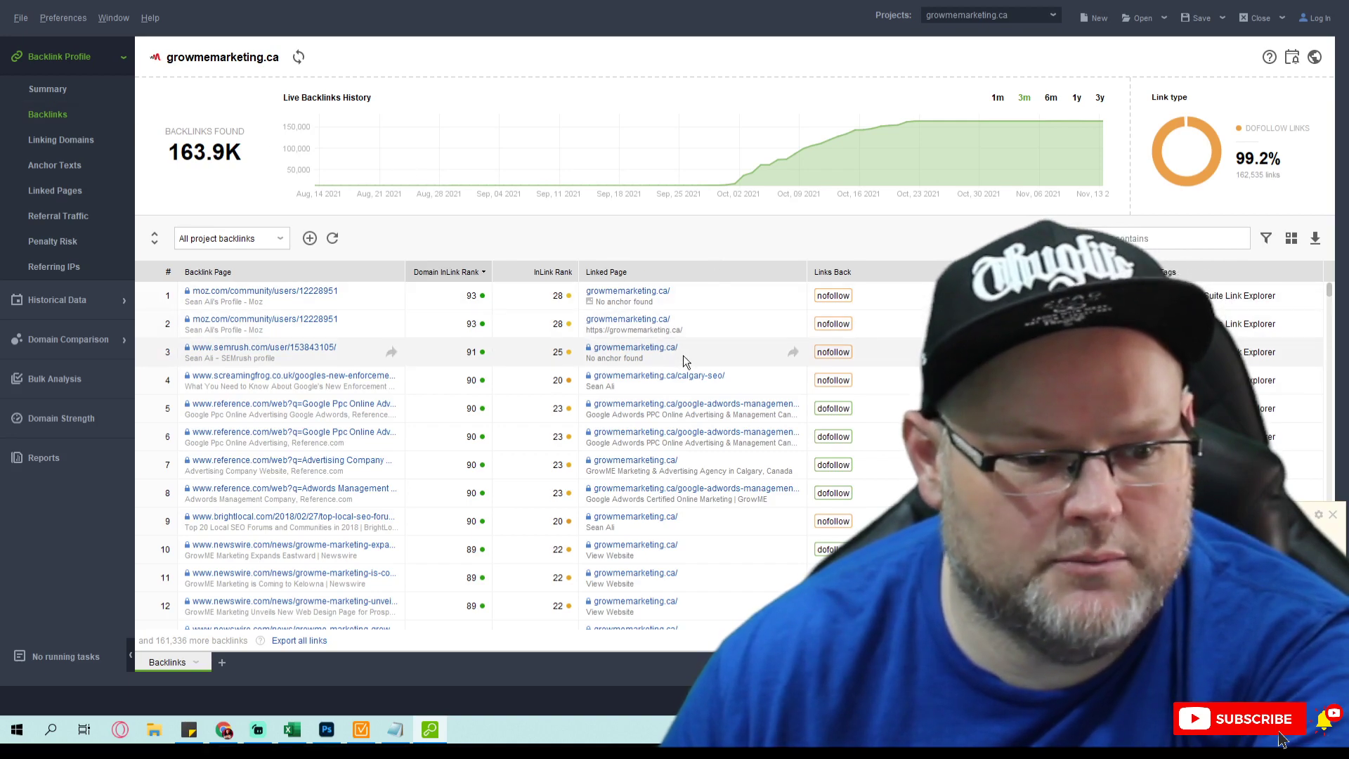
pyautogui.scroll(-3)
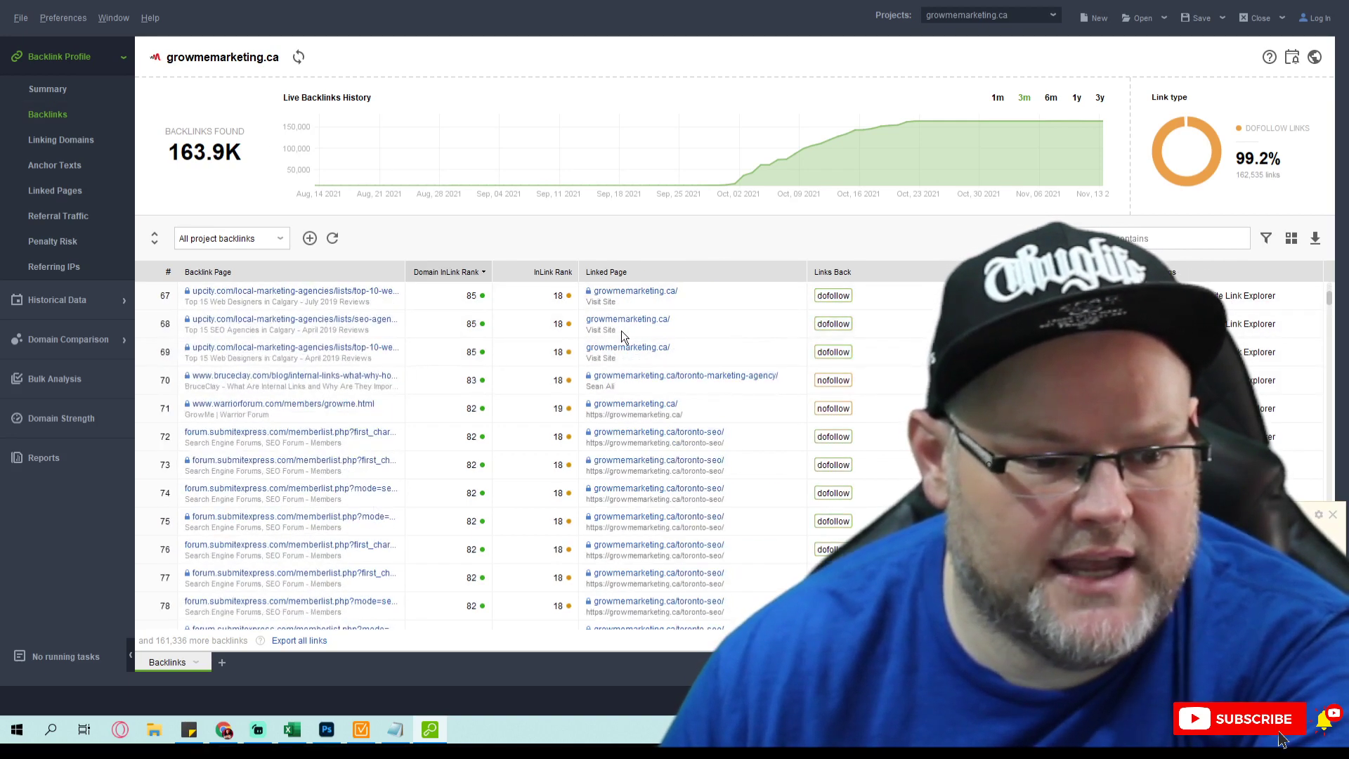
pyautogui.scroll(-3)
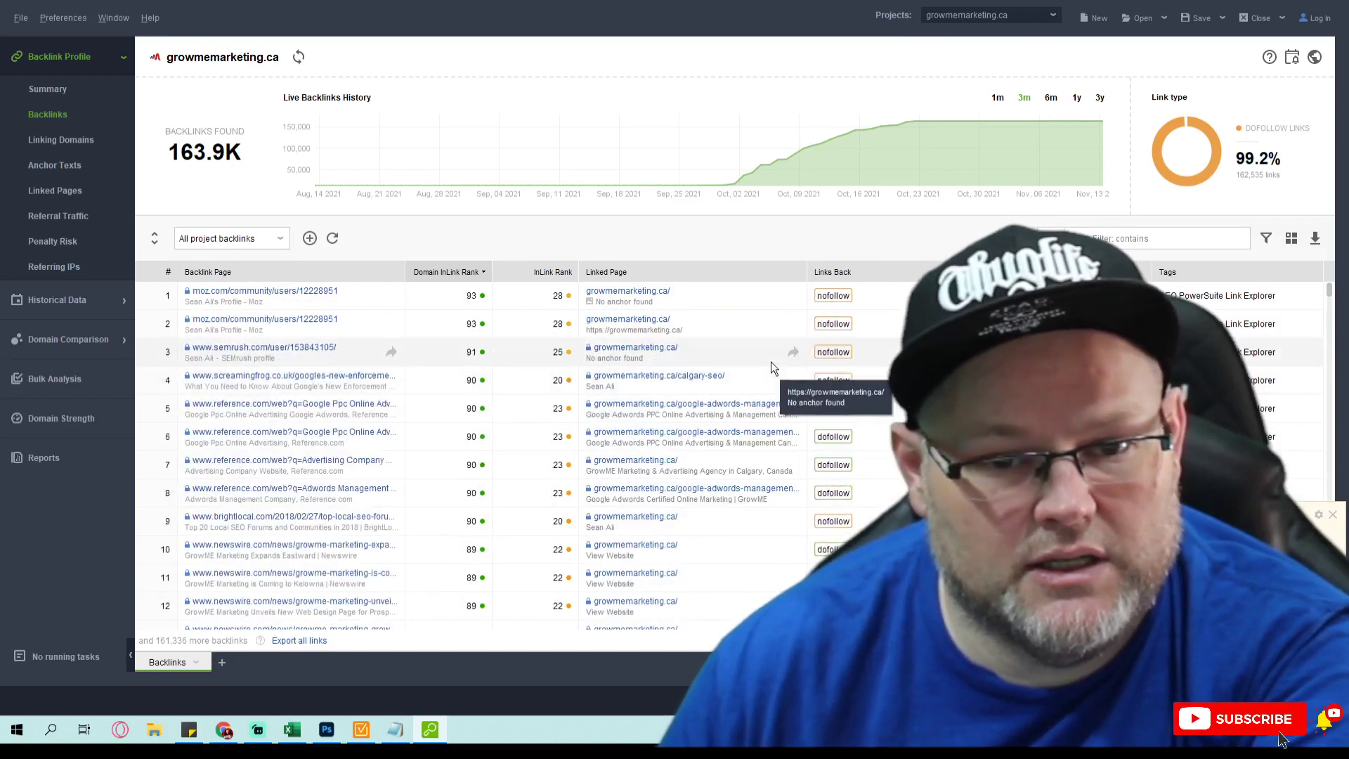
pyautogui.scroll(-3)
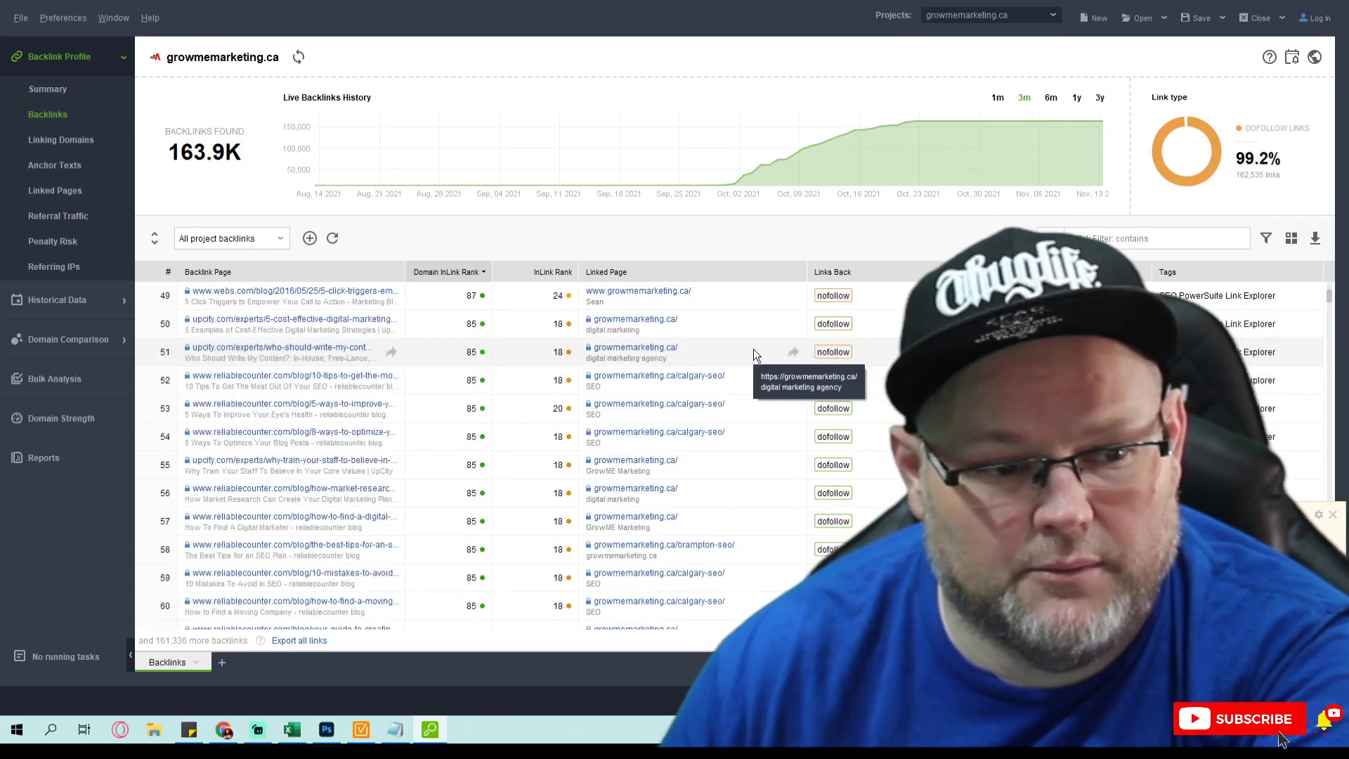
pyautogui.scroll(-3)
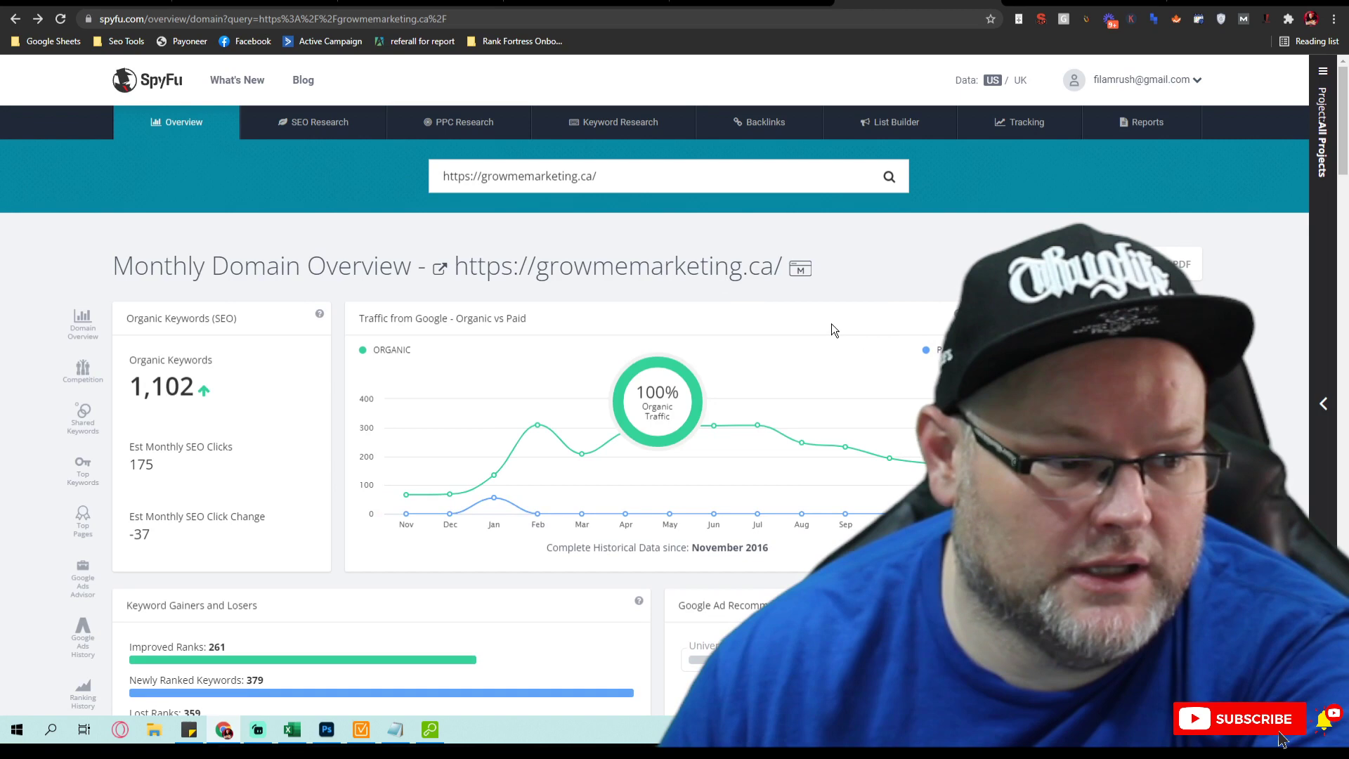
# Step: Scroll SpyFu's growmemarketing.ca overview past competitors to Top Keywords, led by 'marketing firms in alberta'
pyautogui.scroll(-3)
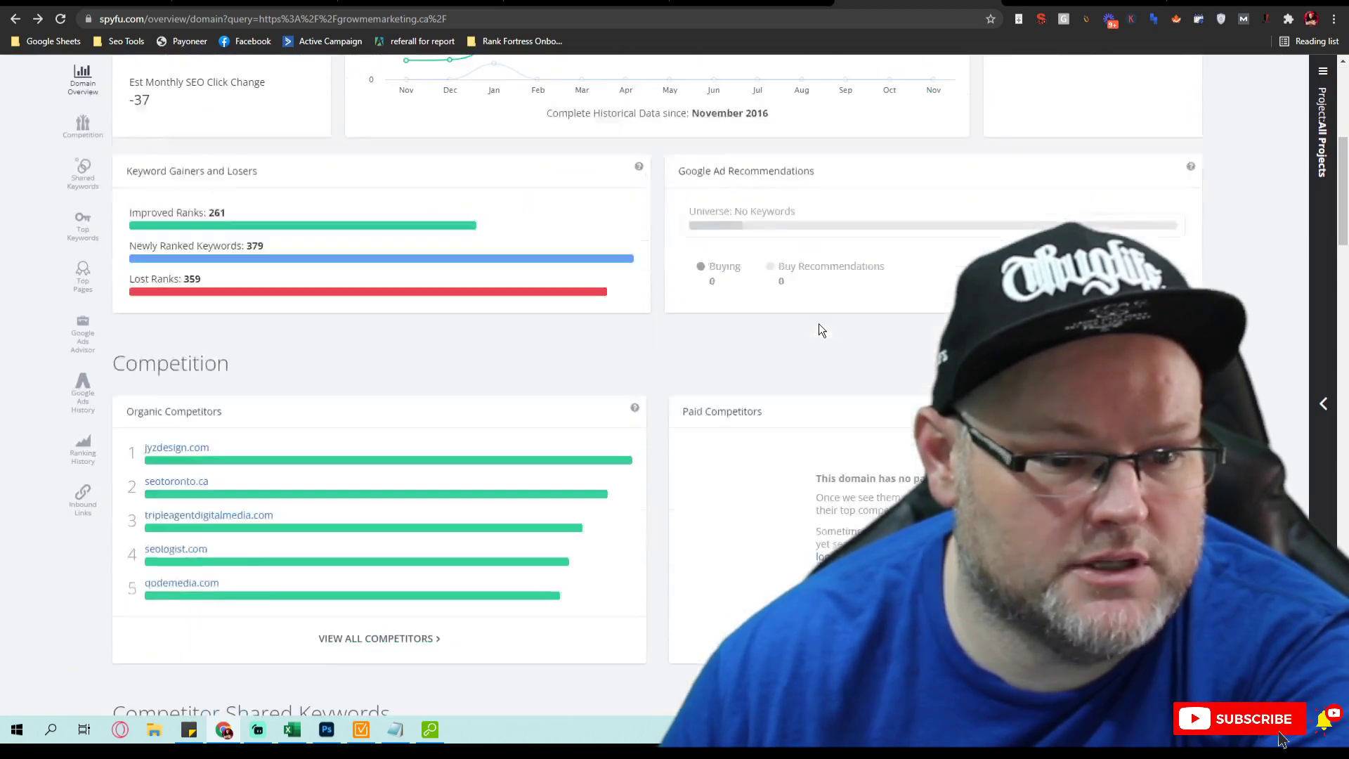
pyautogui.scroll(-3)
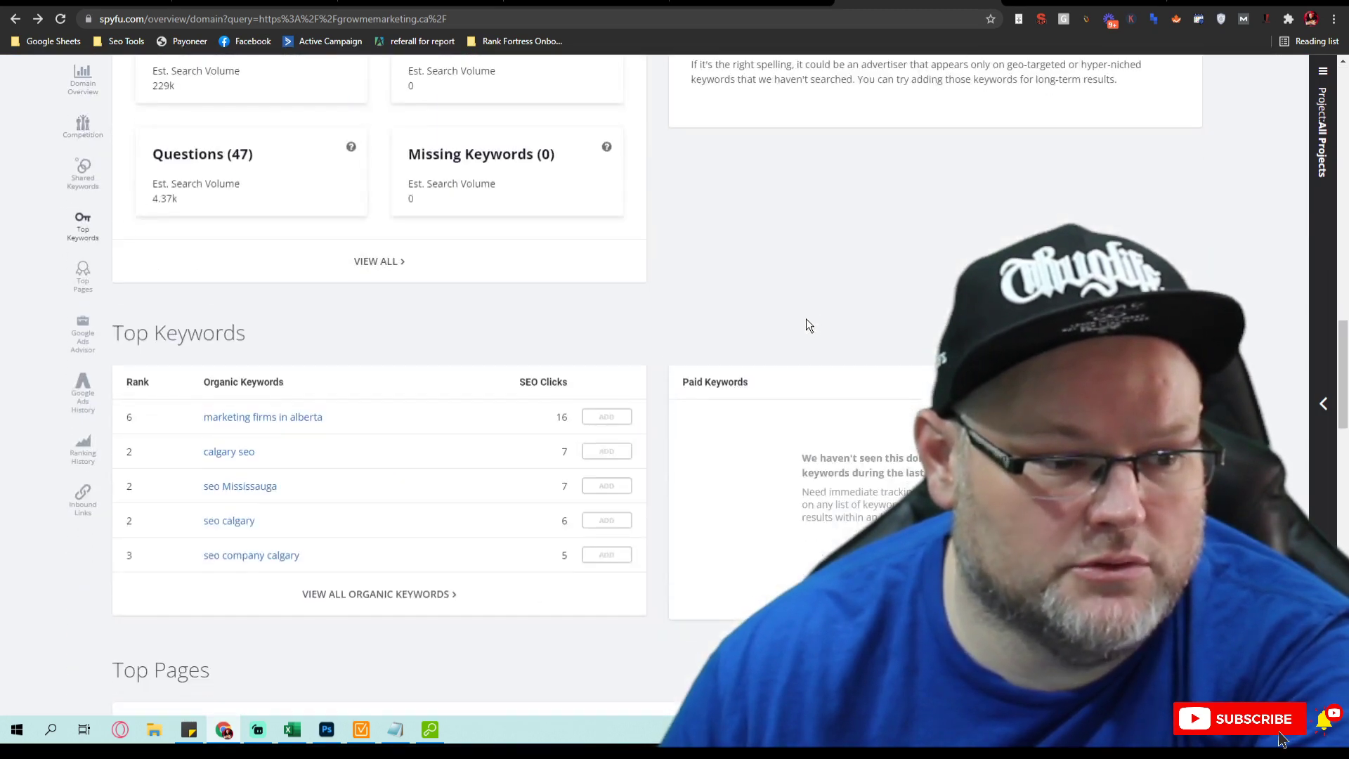
pyautogui.moveTo(803, 316)
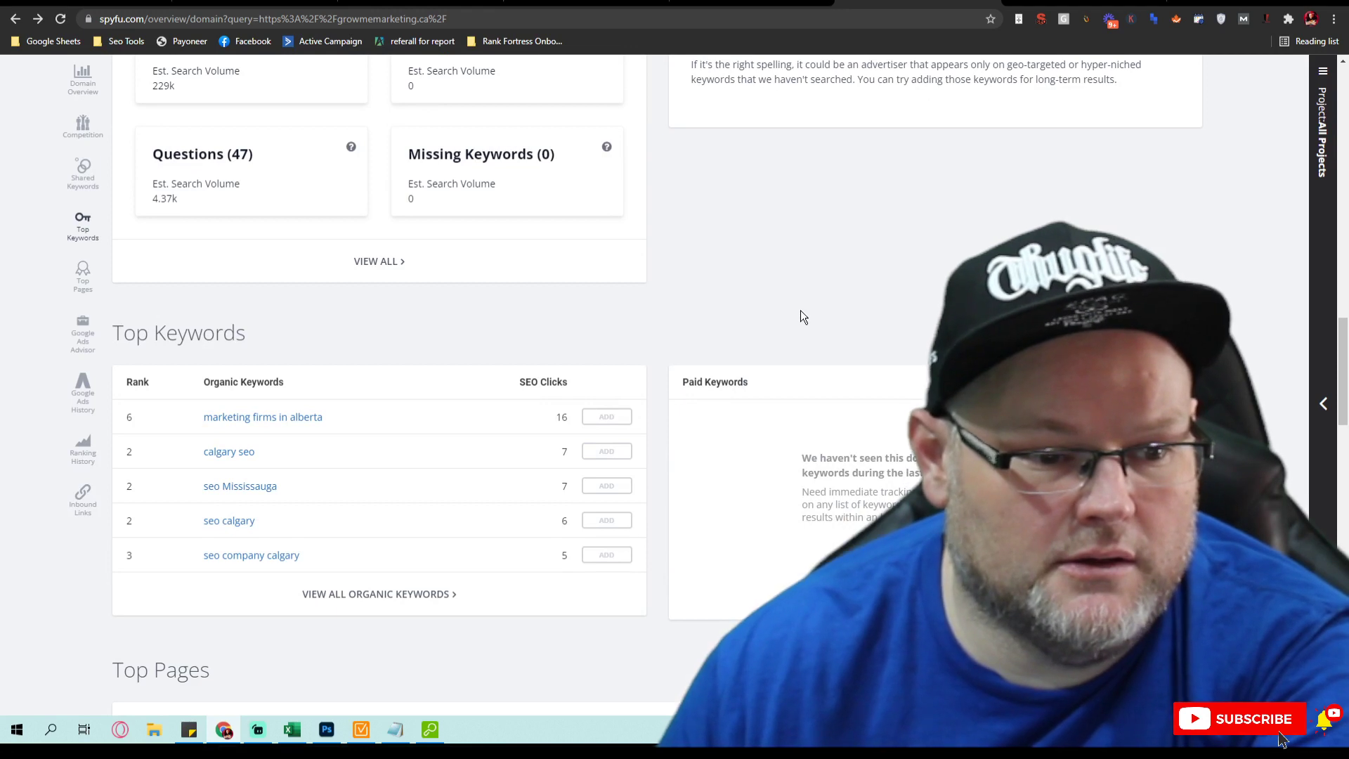
pyautogui.moveTo(773, 314)
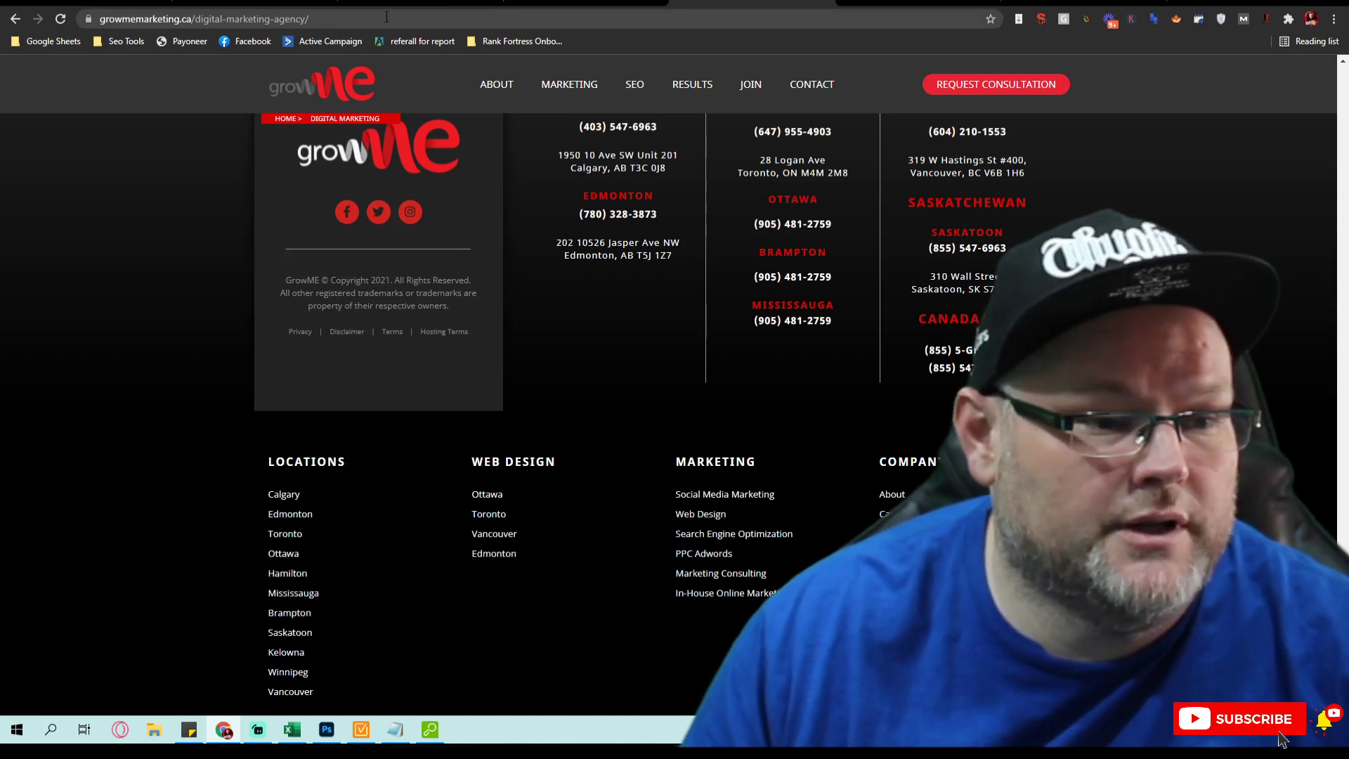
# Step: Load growmemarketing.ca's sitemap, scroll its 302-URL page sitemap, and return to the index
pyautogui.click(260, 17)
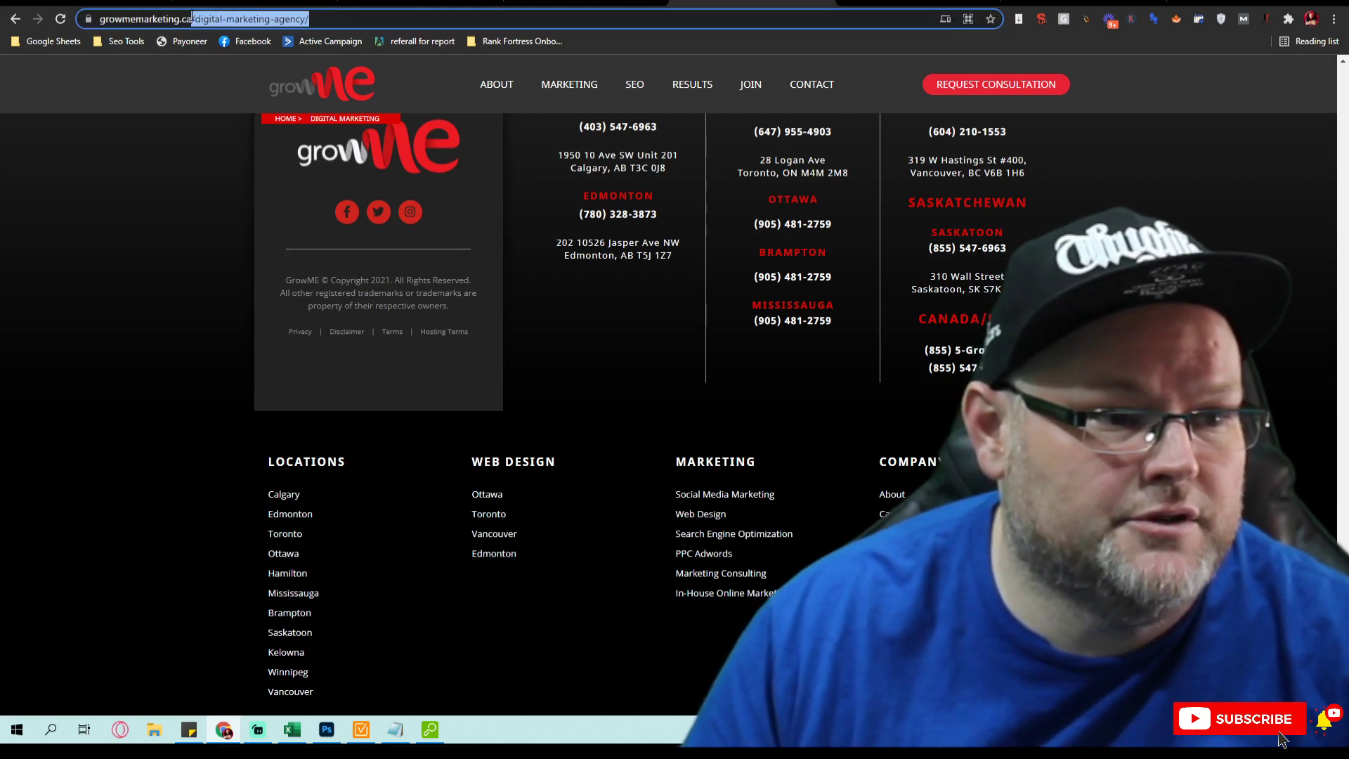
pyautogui.write('https://growmemarketing.ca/site')
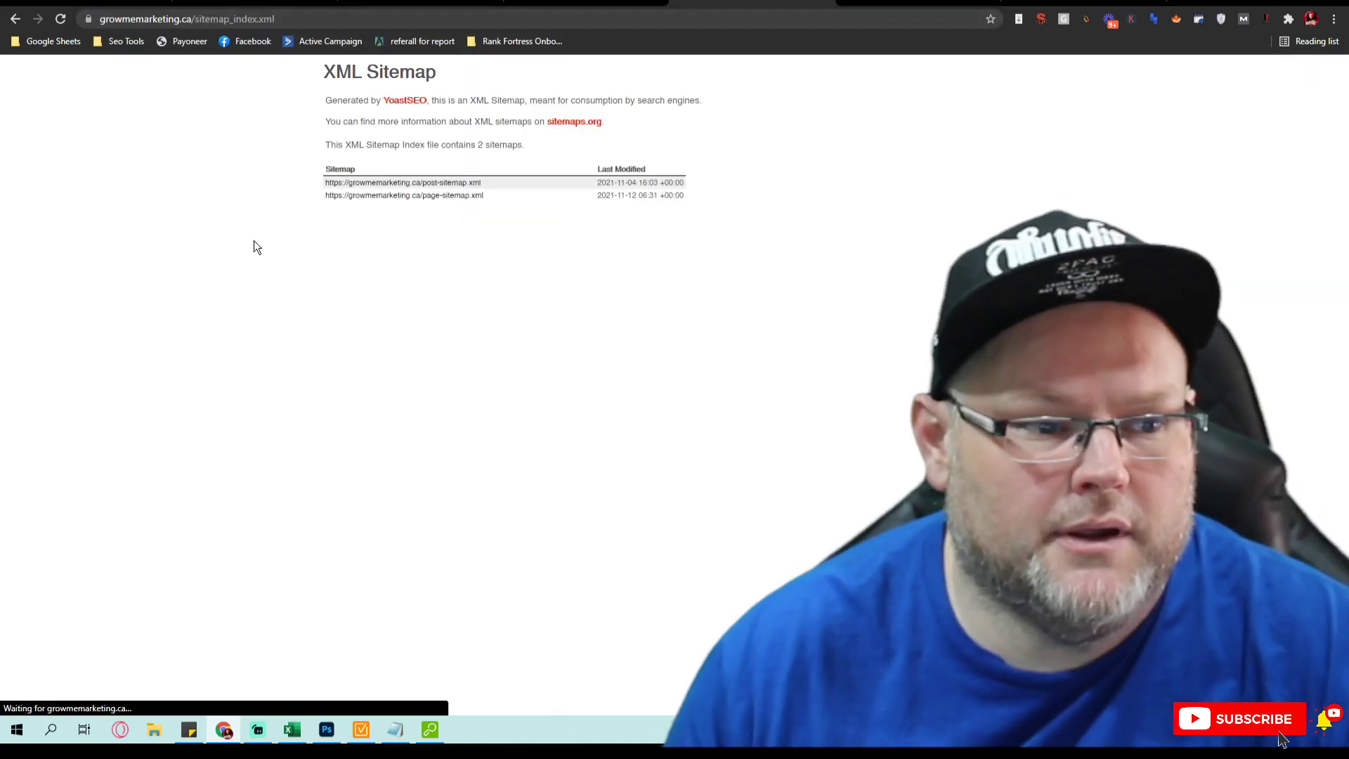
pyautogui.moveTo(462, 200)
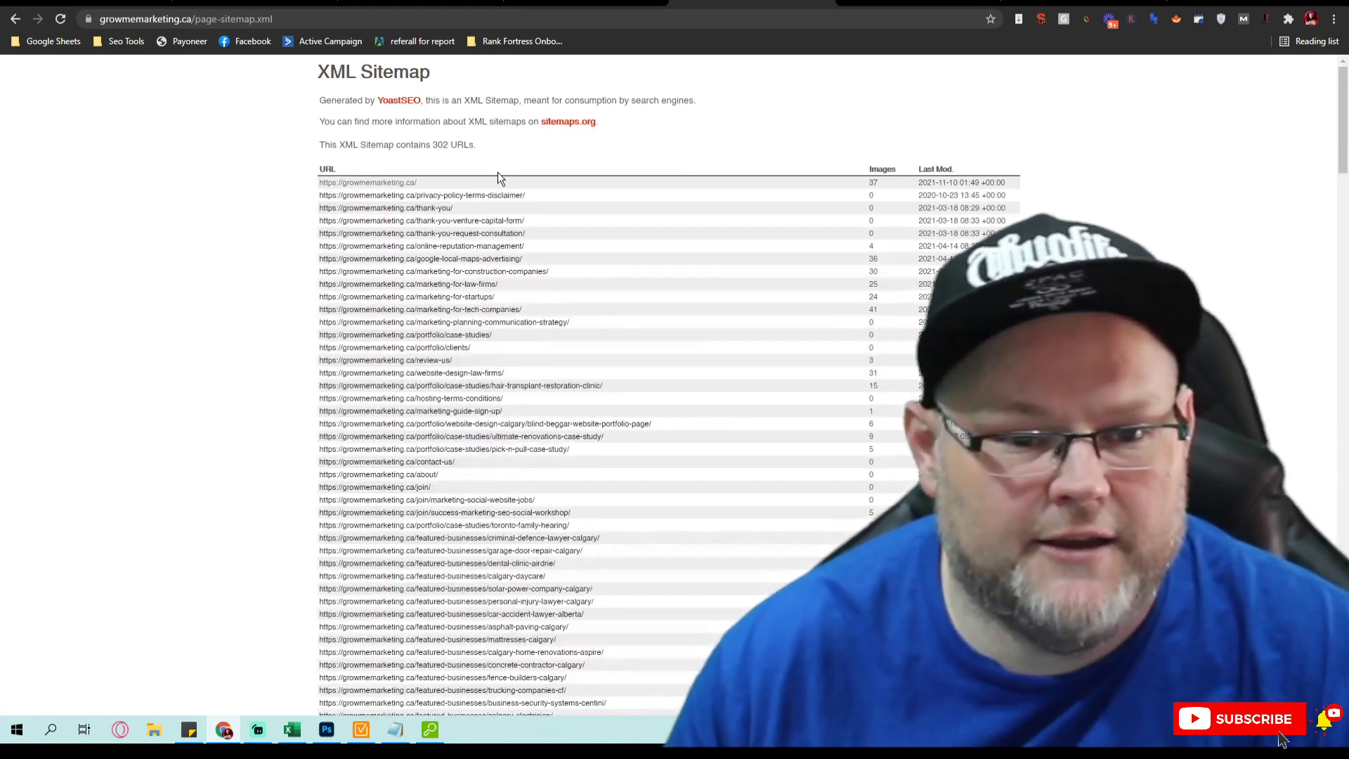
pyautogui.scroll(-3)
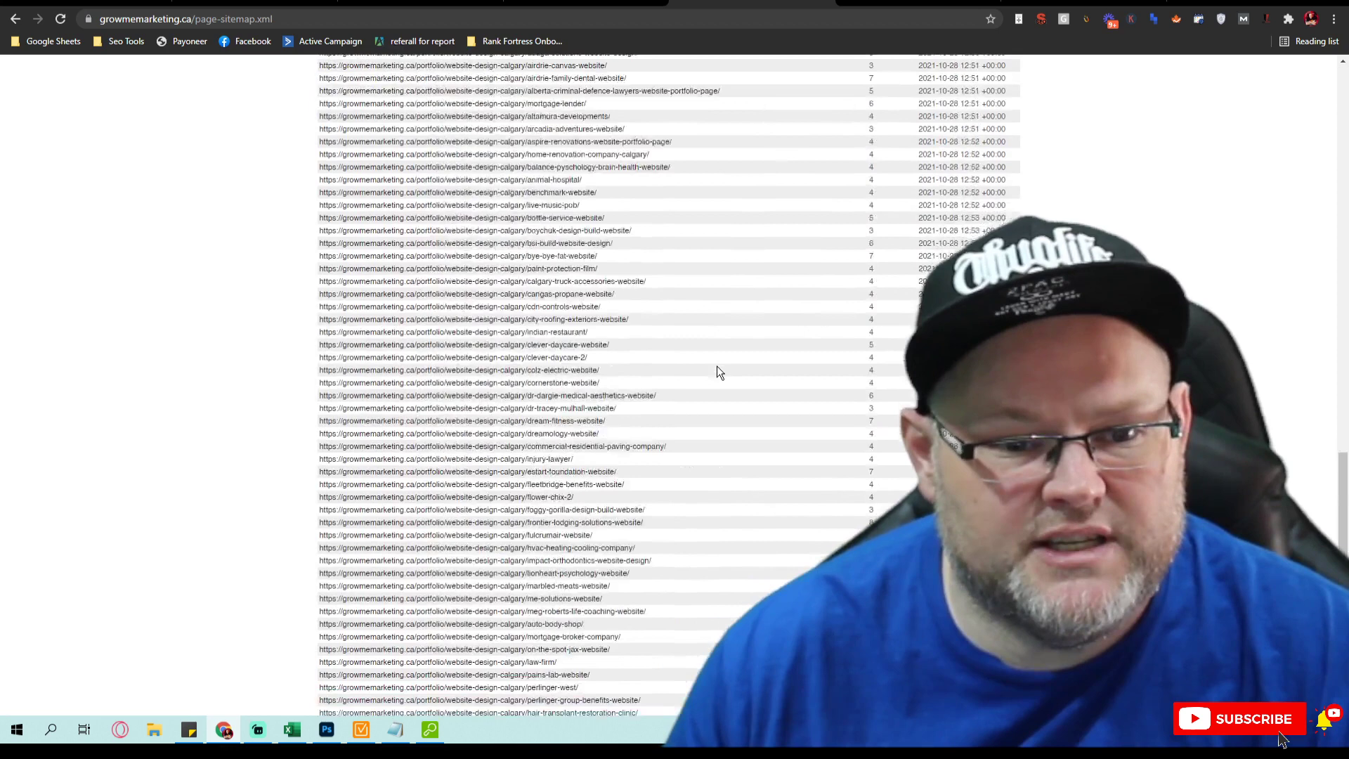
pyautogui.scroll(-3)
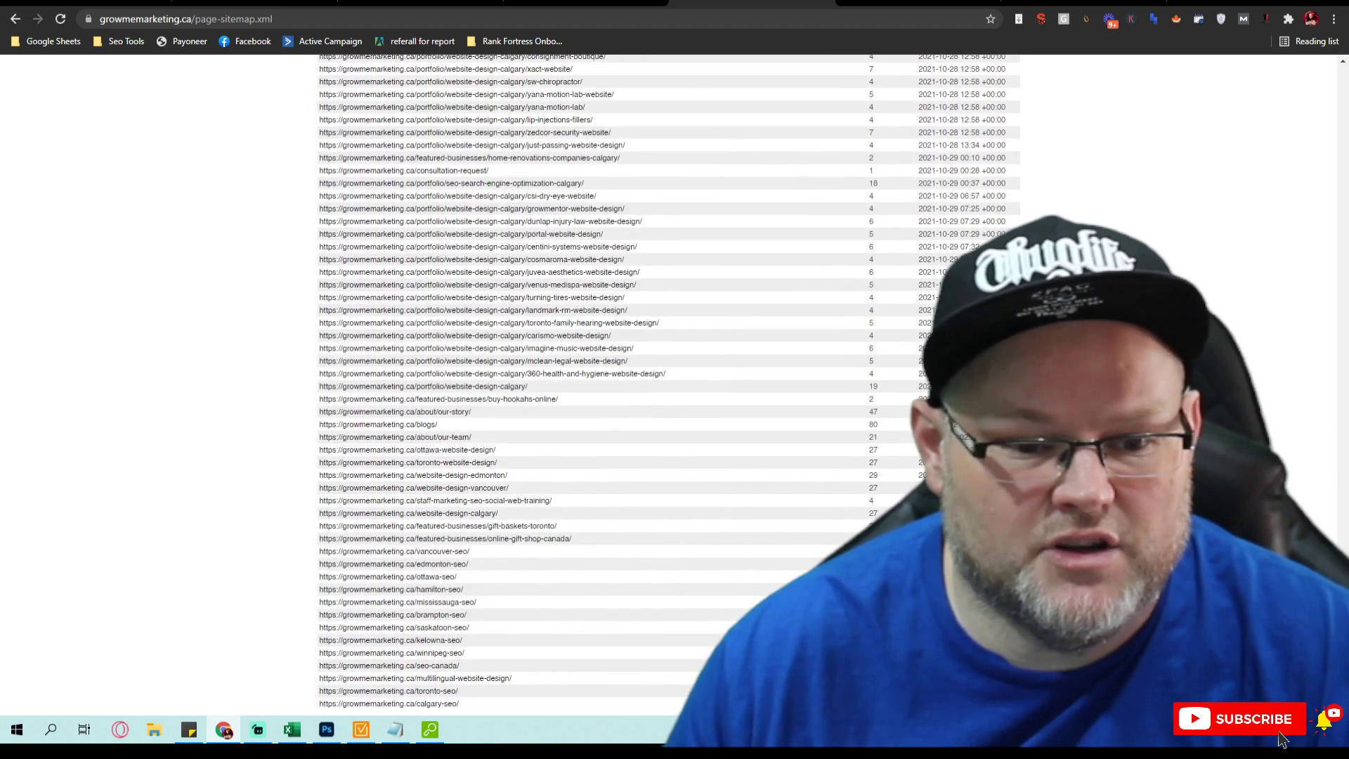
pyautogui.scroll(3)
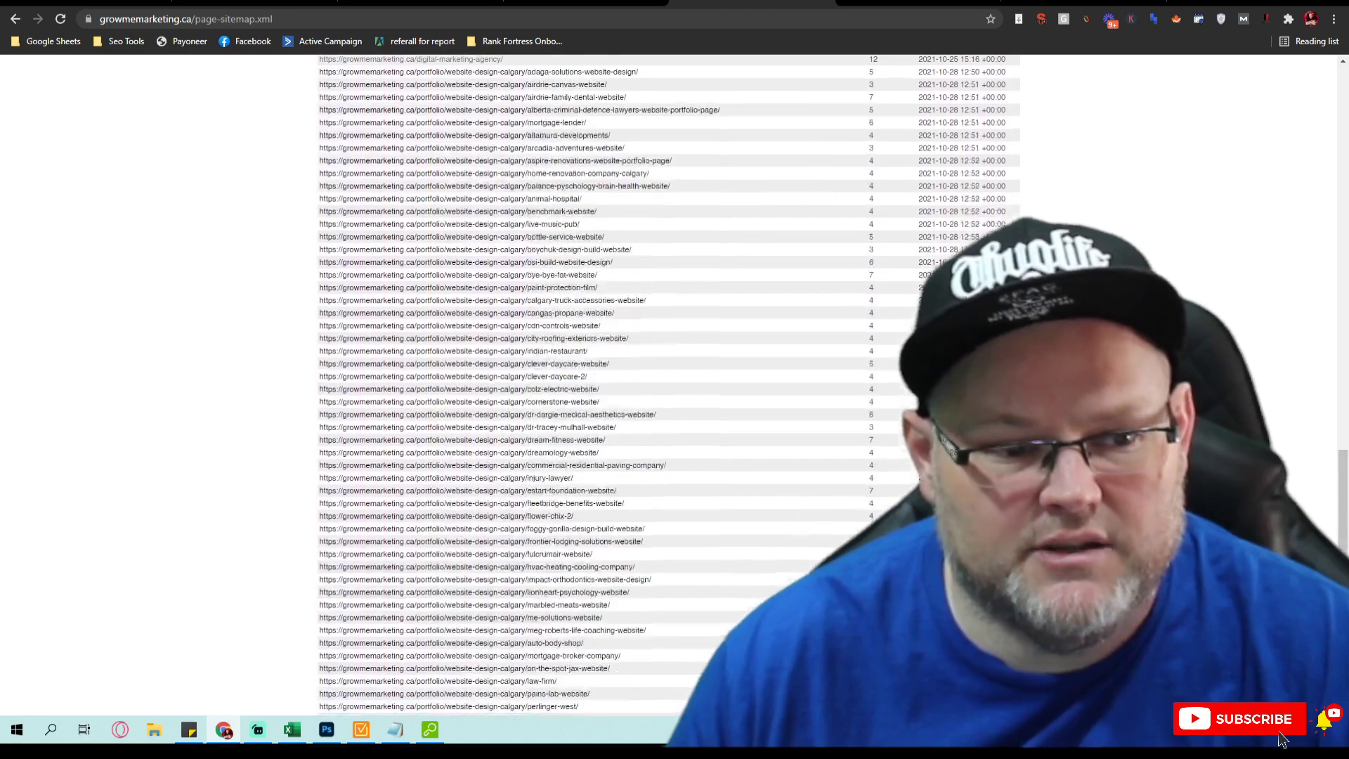
pyautogui.scroll(-3)
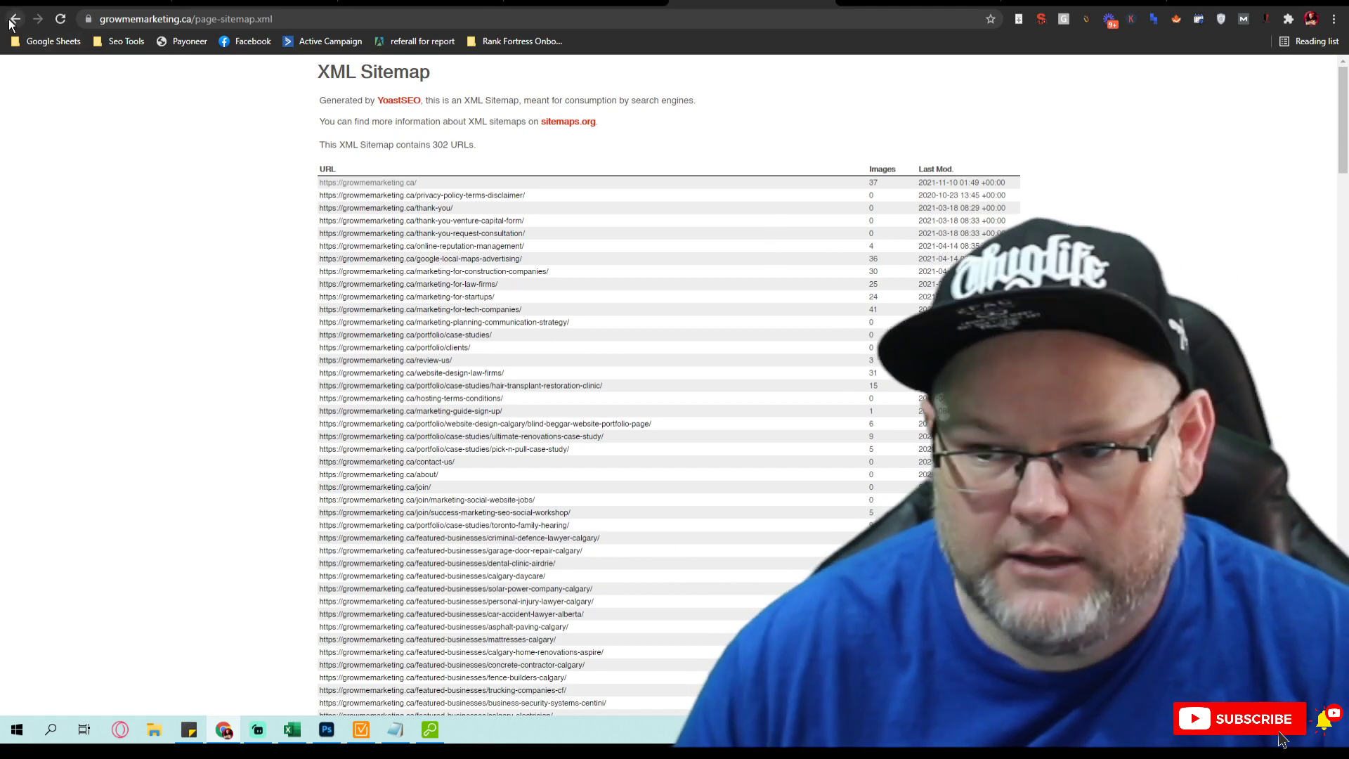
pyautogui.click(18, 20)
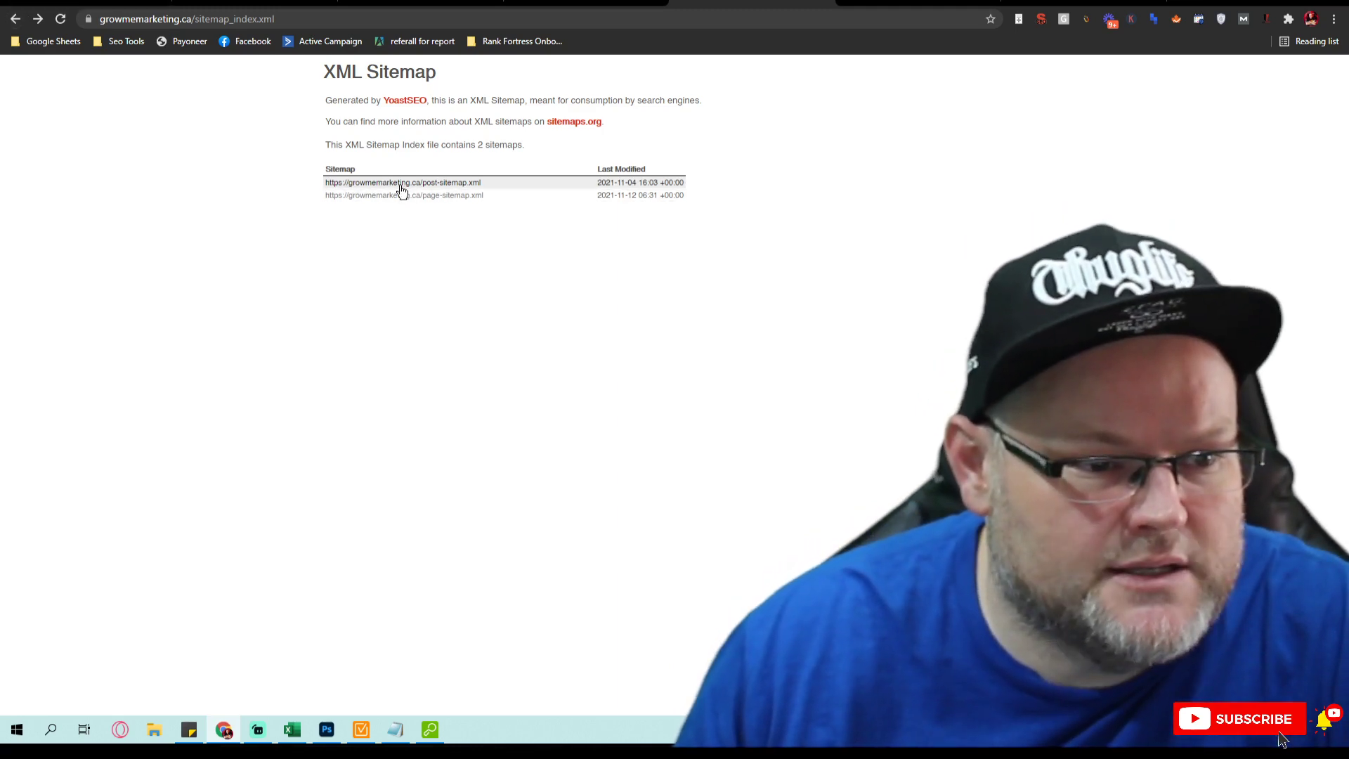
# Step: View GrowME's 194-URL post sitemap, then move to Marvel Marketing's homepage address bar
pyautogui.click(400, 182)
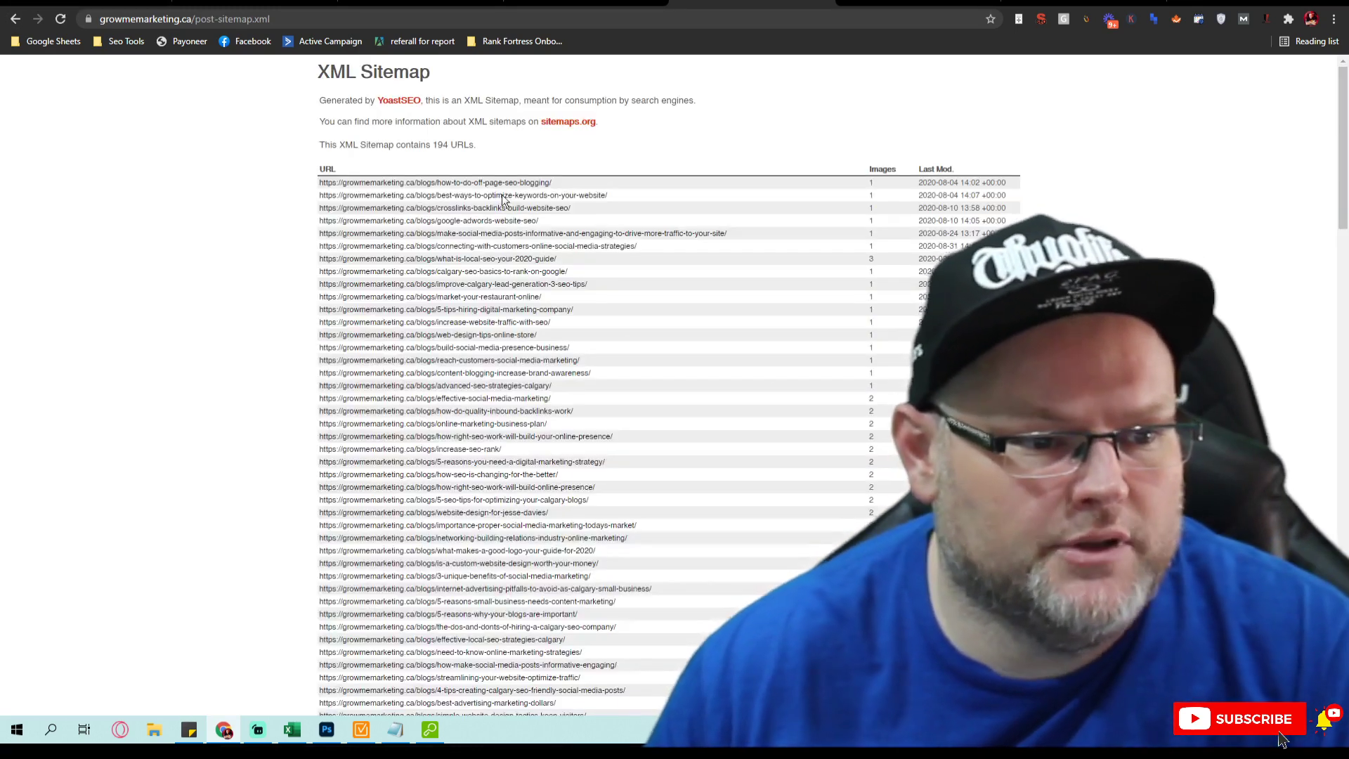
pyautogui.scroll(-3)
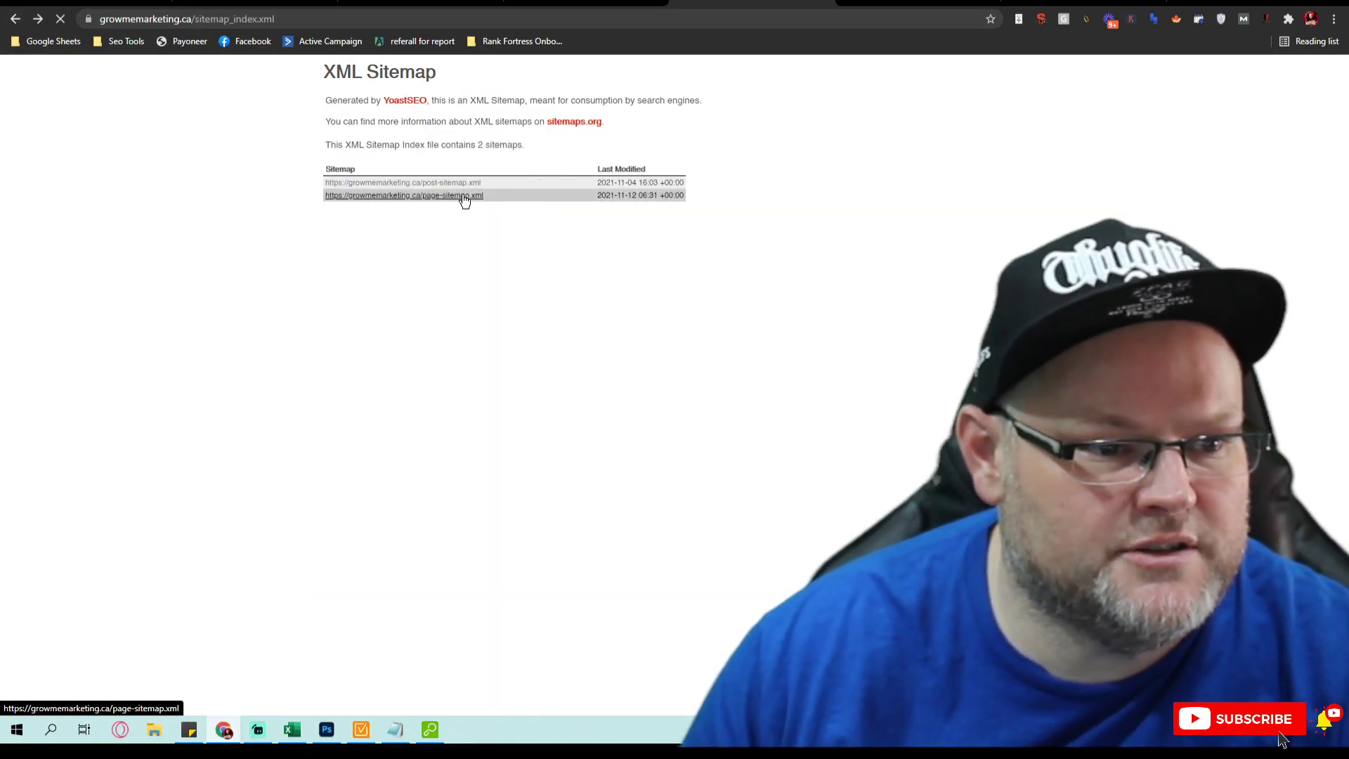
pyautogui.click(403, 196)
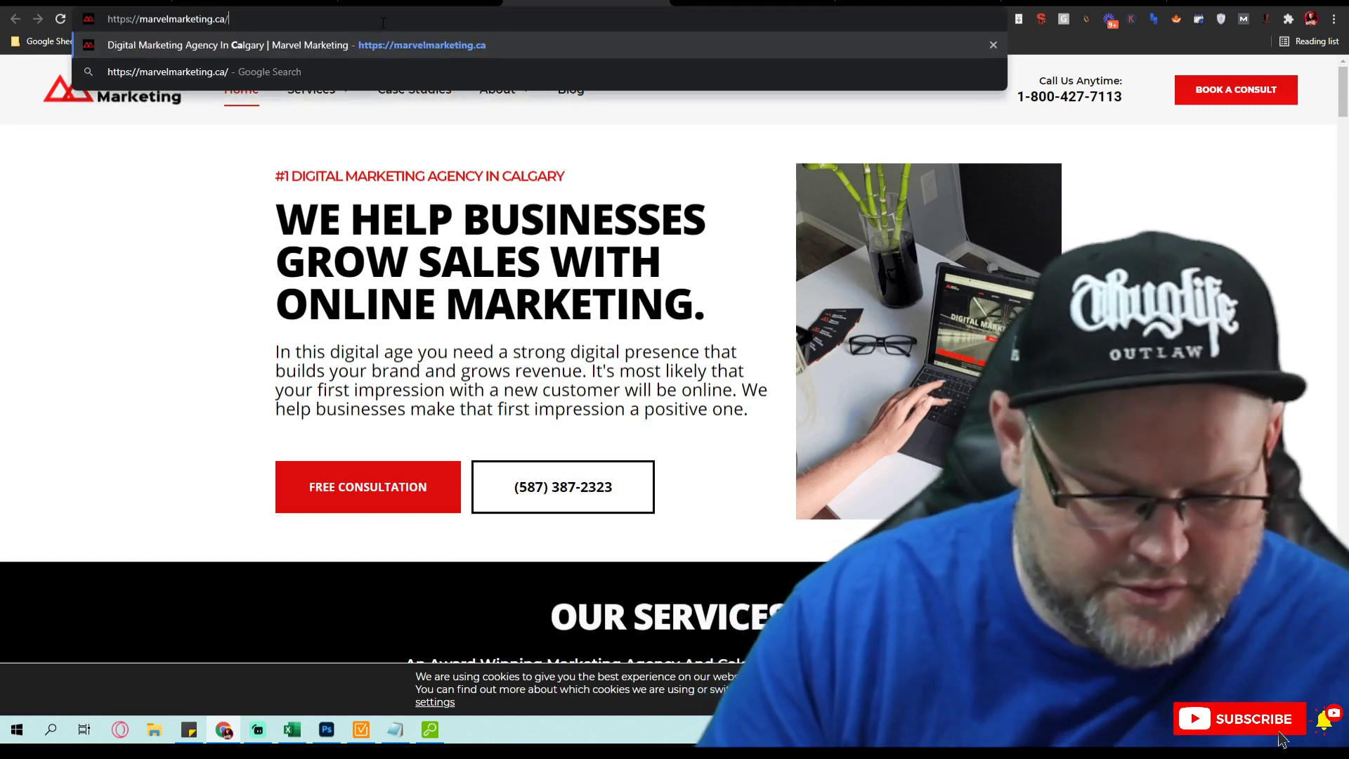
# Step: Load marvelmarketing.ca/sitemap_index.xml and open its page sitemap, then its post sitemap
pyautogui.write('sitema')
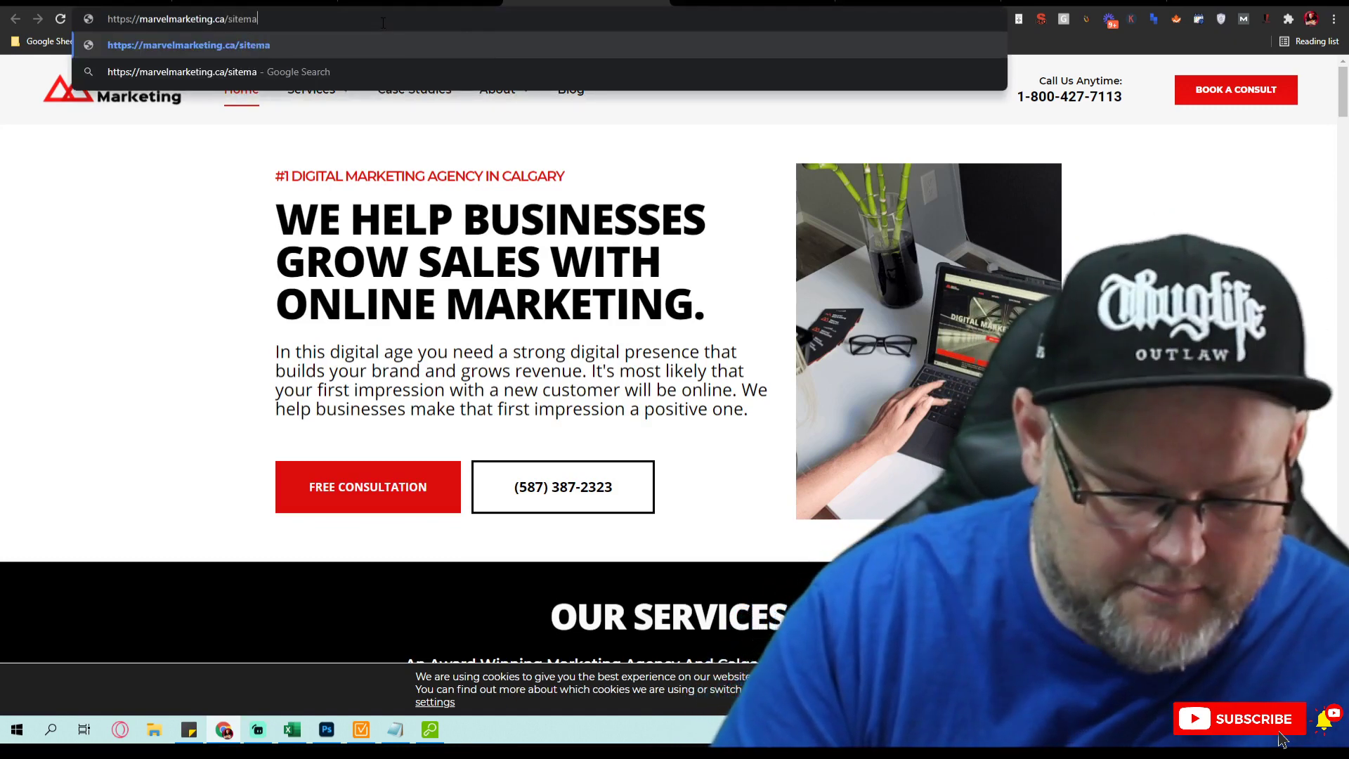
pyautogui.write('p.xm')
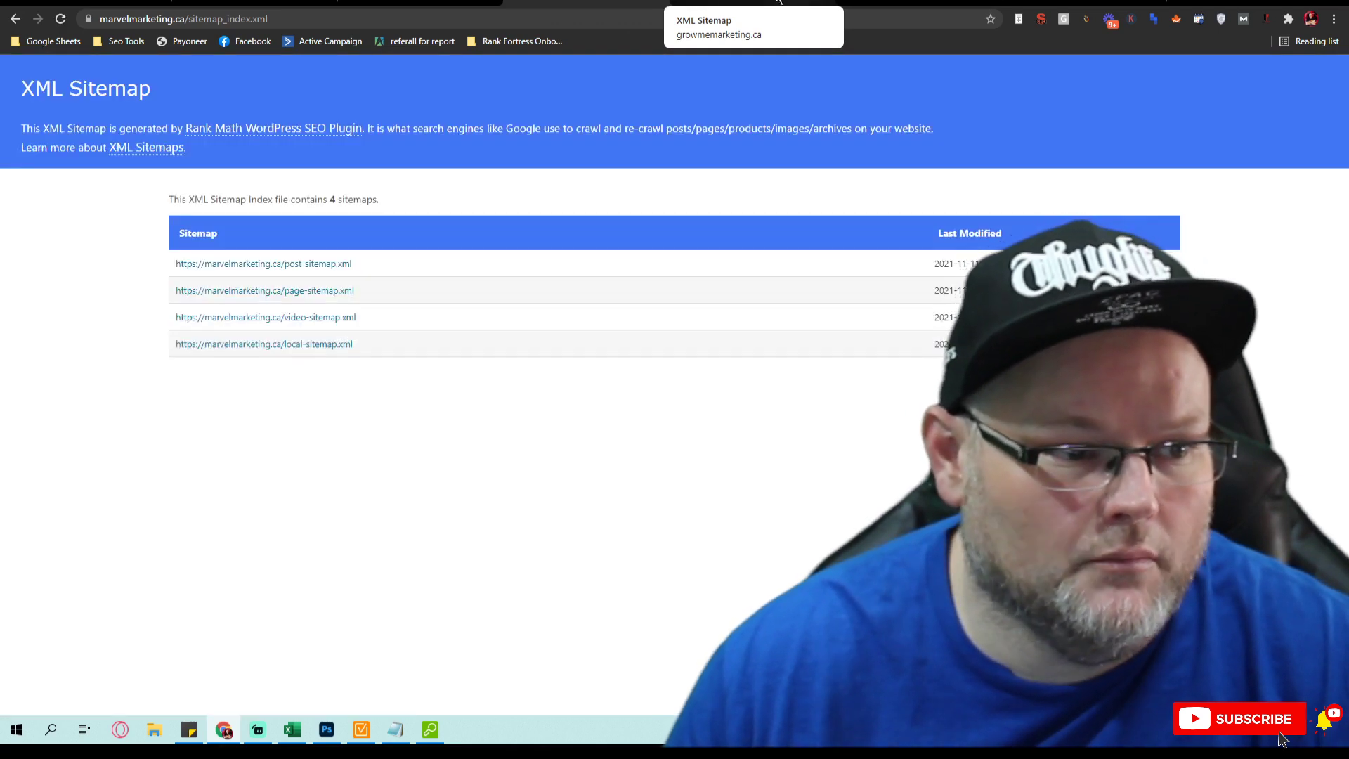
pyautogui.moveTo(333, 296)
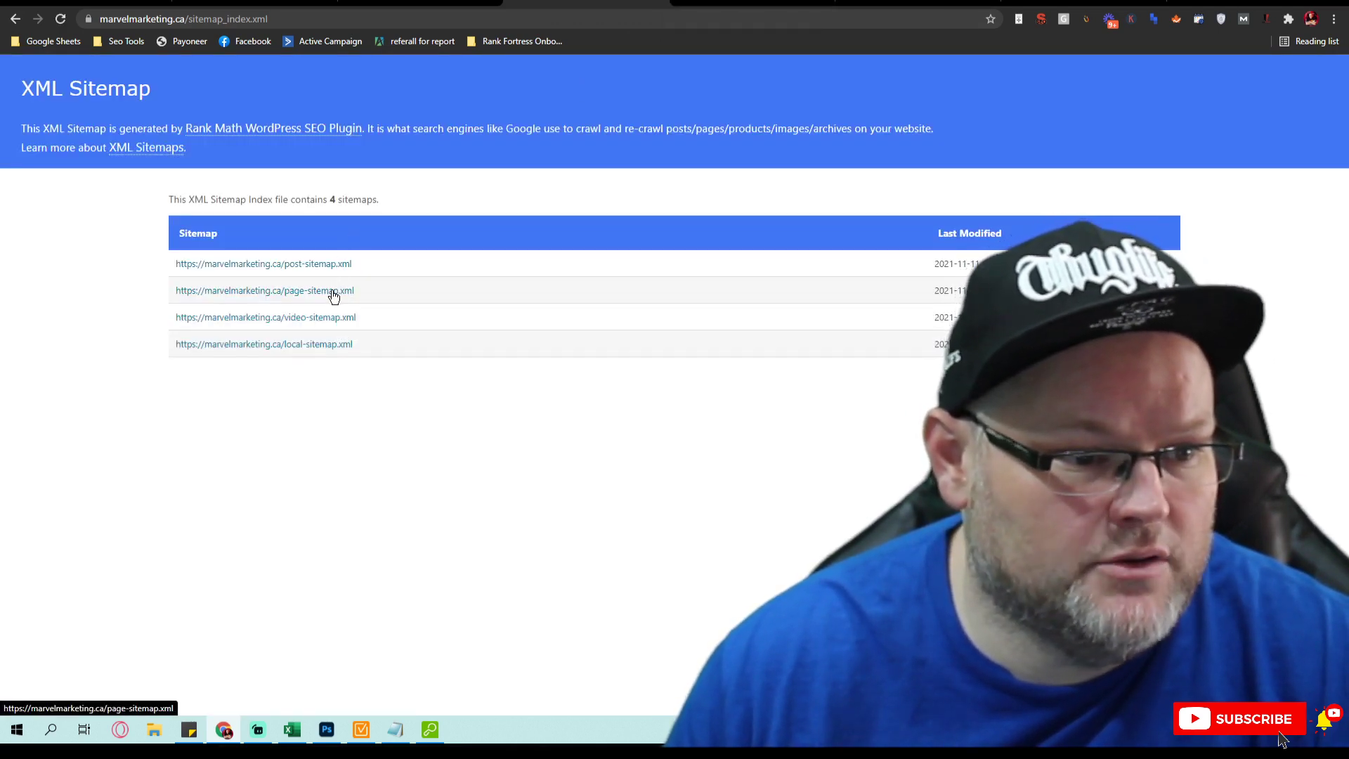
pyautogui.click(264, 290)
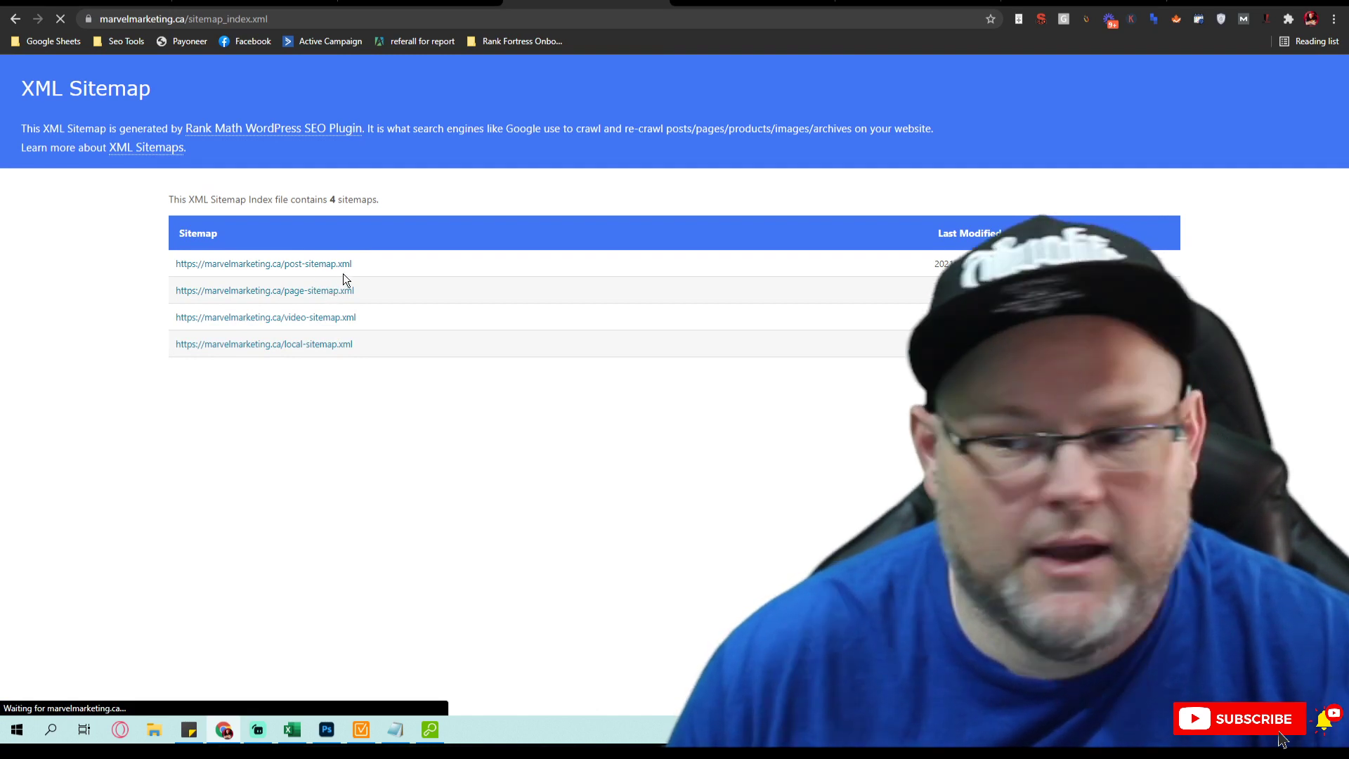
pyautogui.moveTo(331, 295)
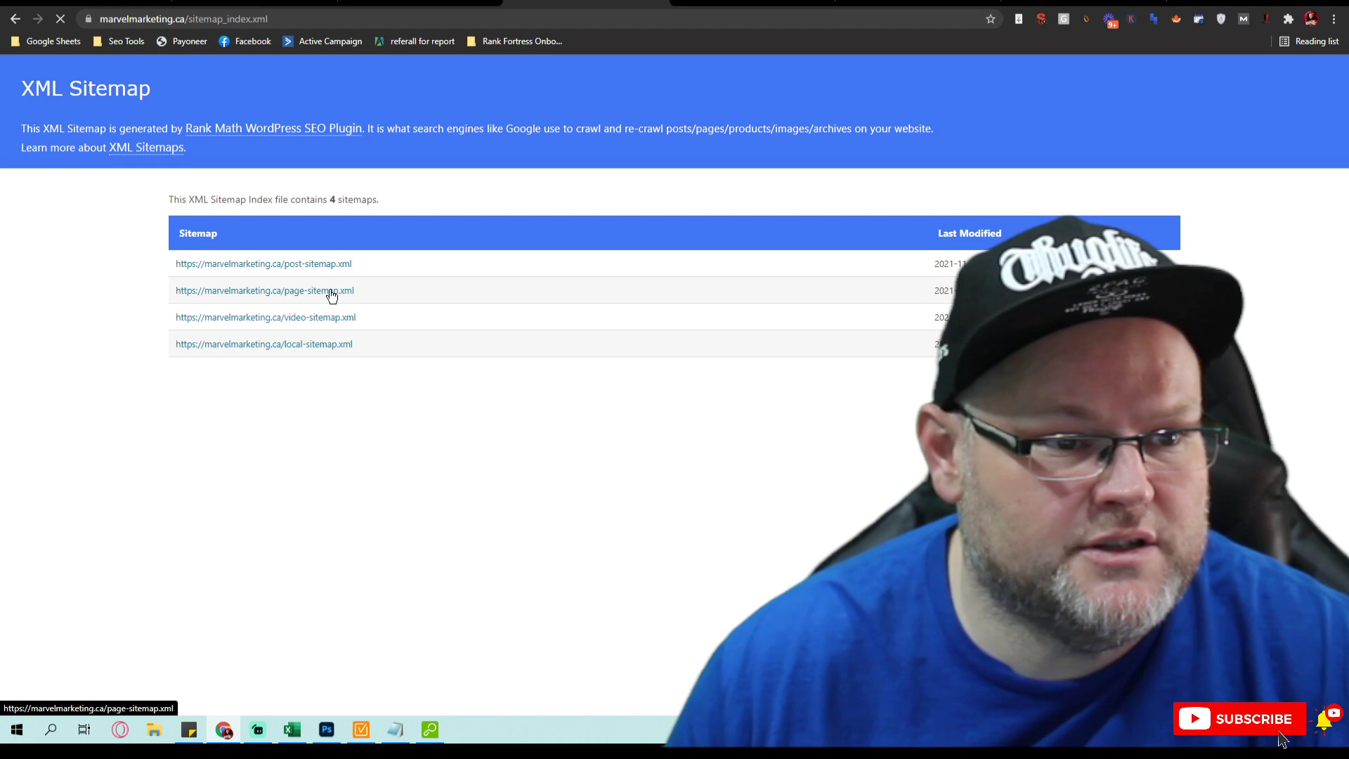
pyautogui.click(264, 290)
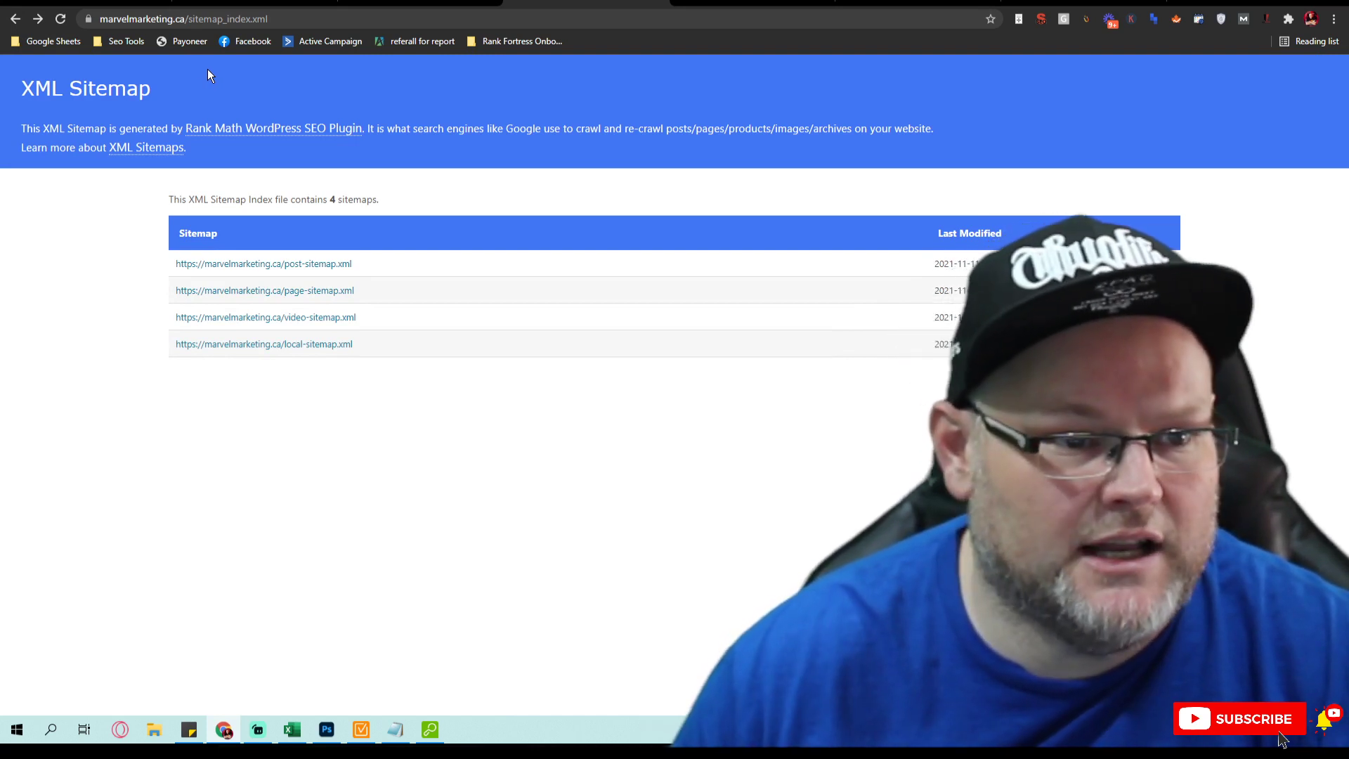
pyautogui.moveTo(341, 266)
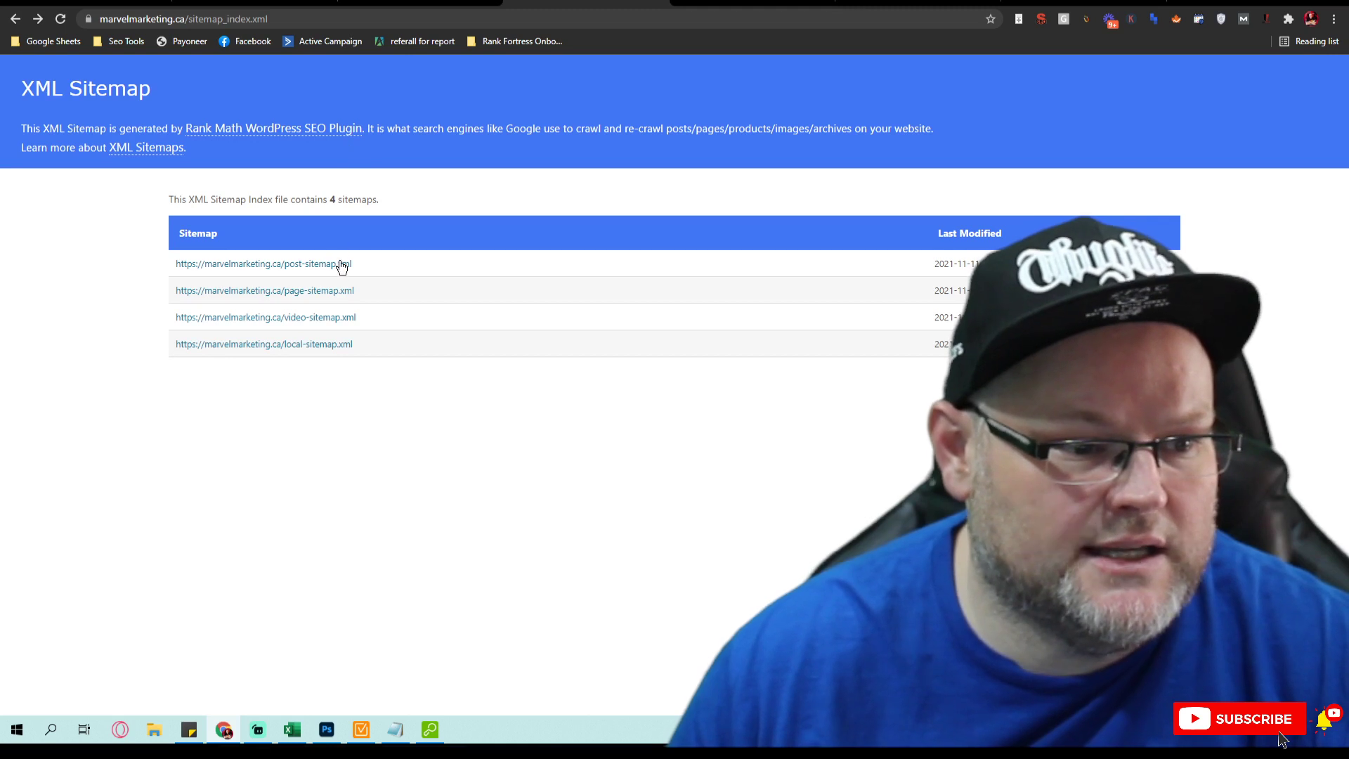
pyautogui.click(264, 263)
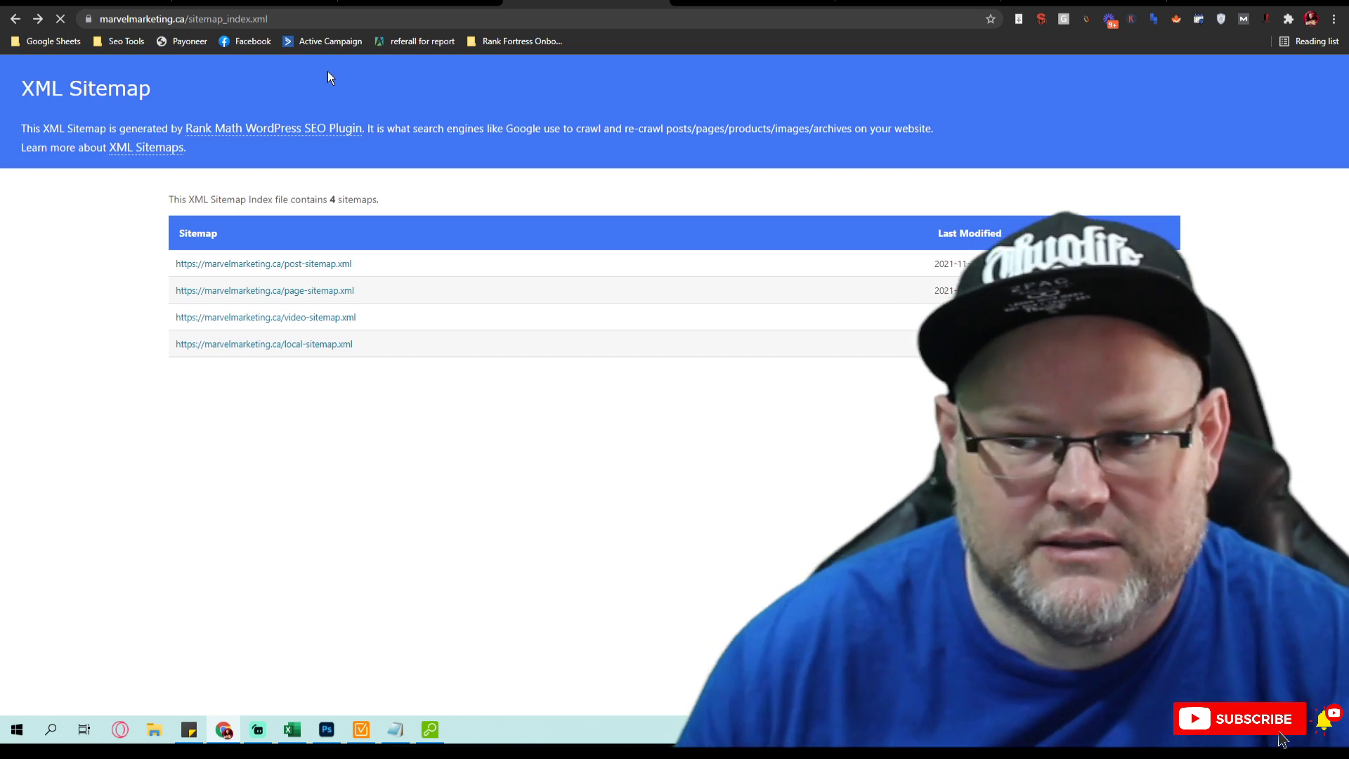
# Step: View Marvel's 44-URL post sitemap, then GrowME's page and post sitemaps, ending on GrowME's index
pyautogui.click(262, 263)
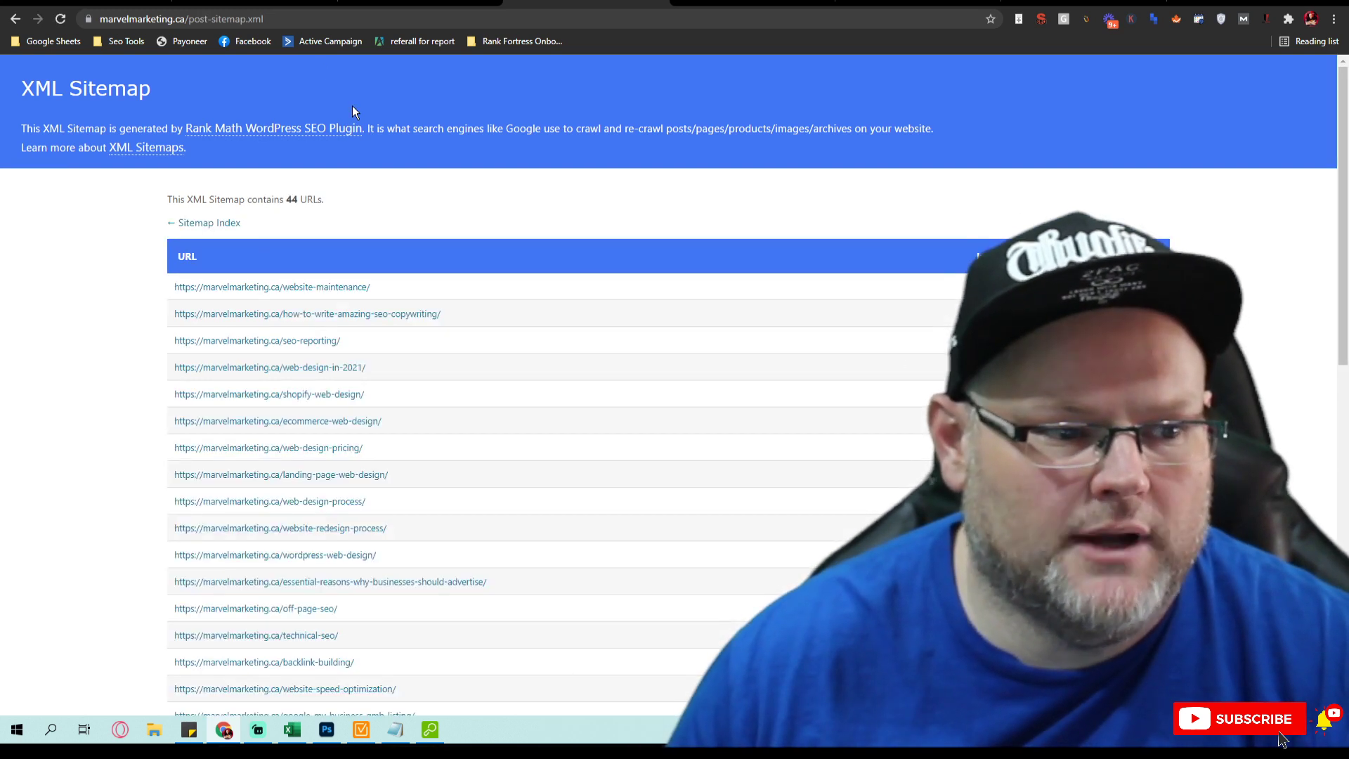
pyautogui.moveTo(430, 174)
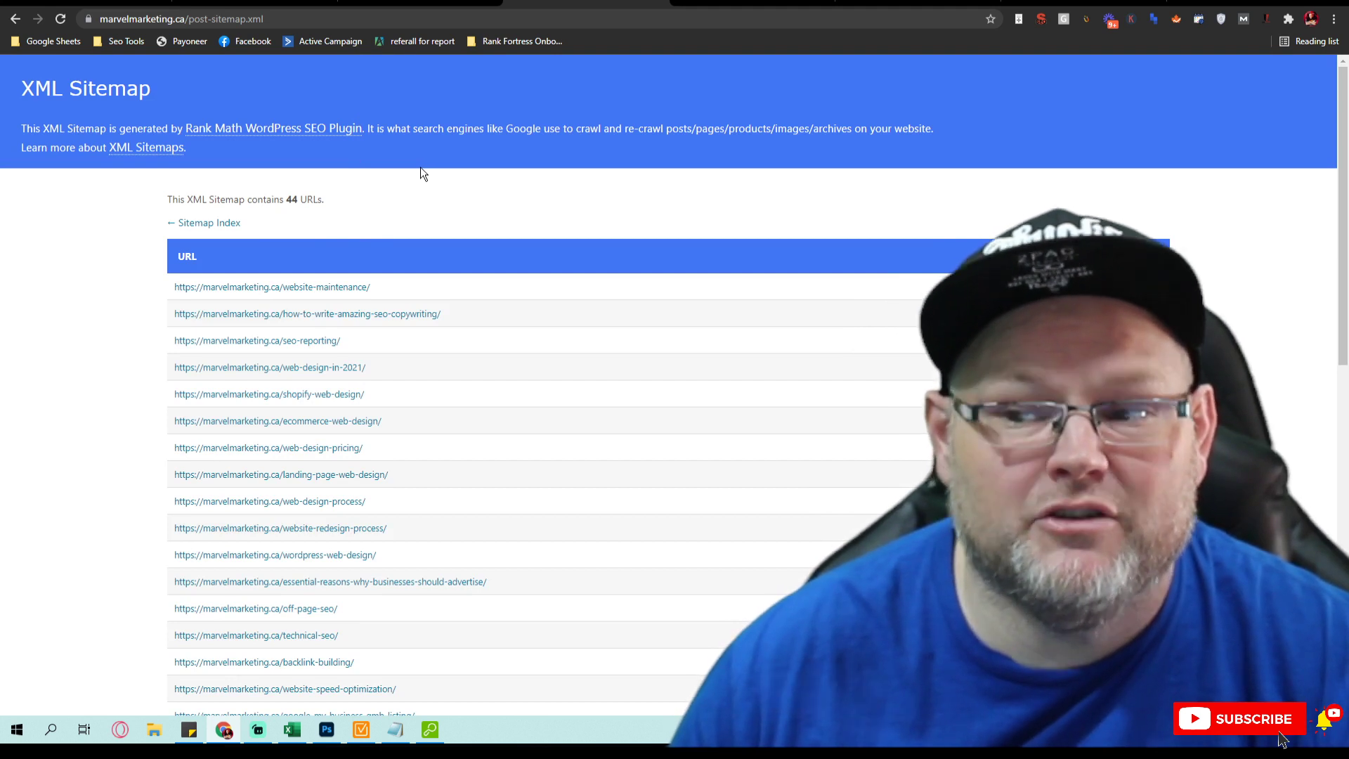
pyautogui.write('growmemarketing.ca/page-sitemap.xml')
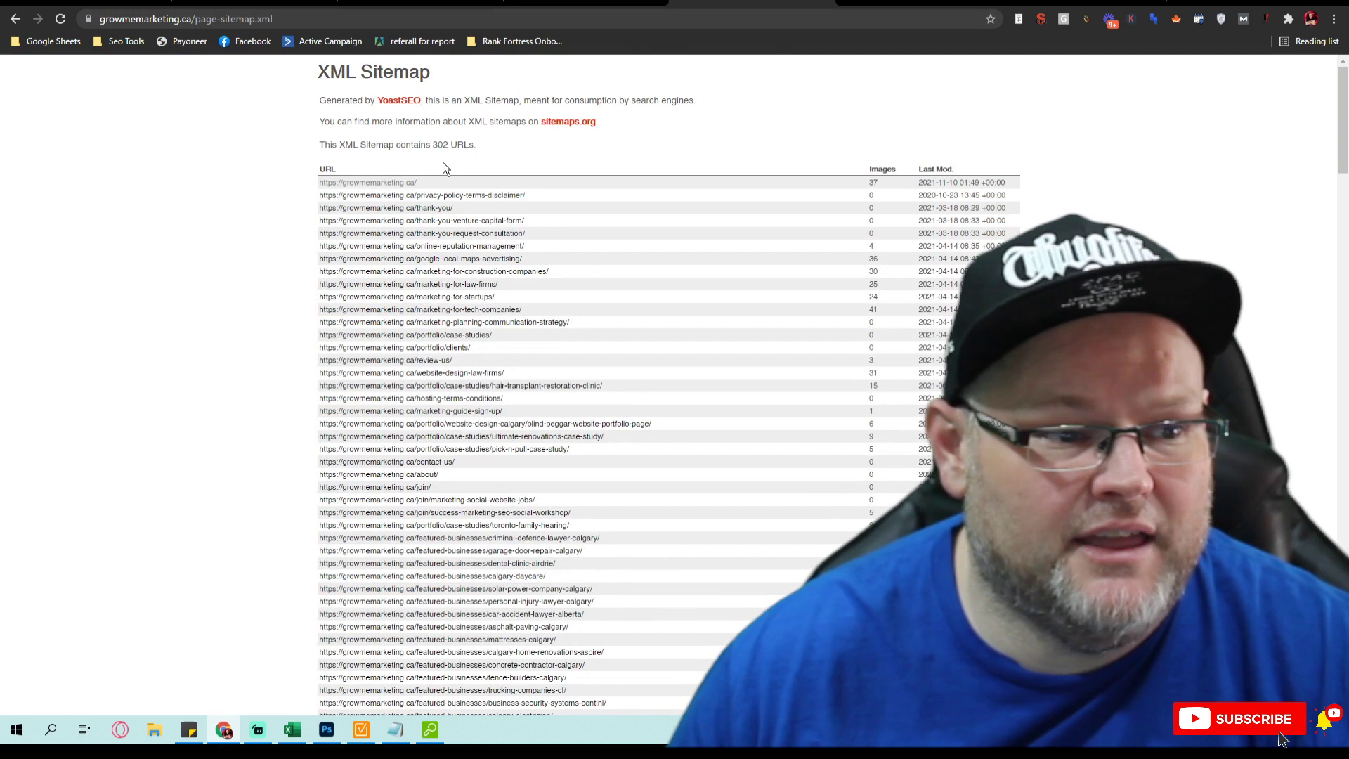
pyautogui.moveTo(251, 104)
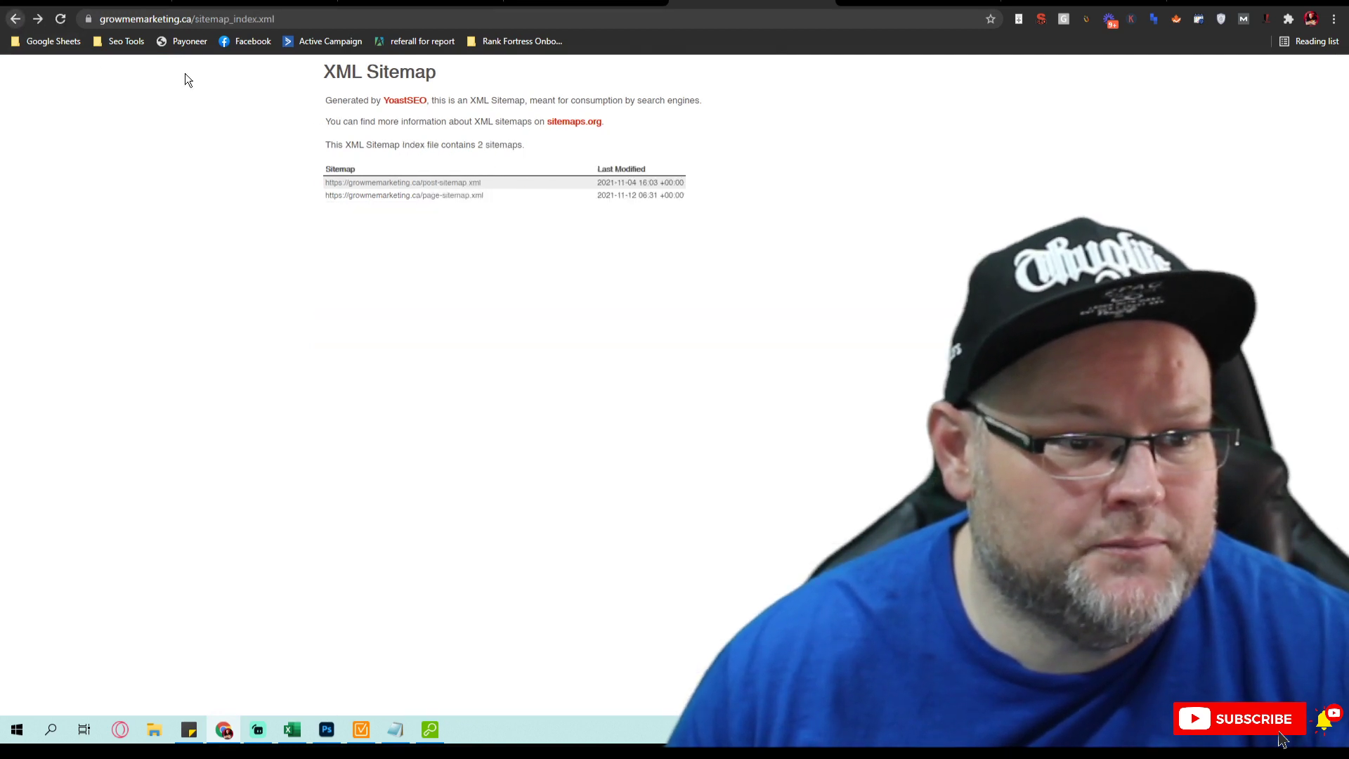
pyautogui.click(402, 182)
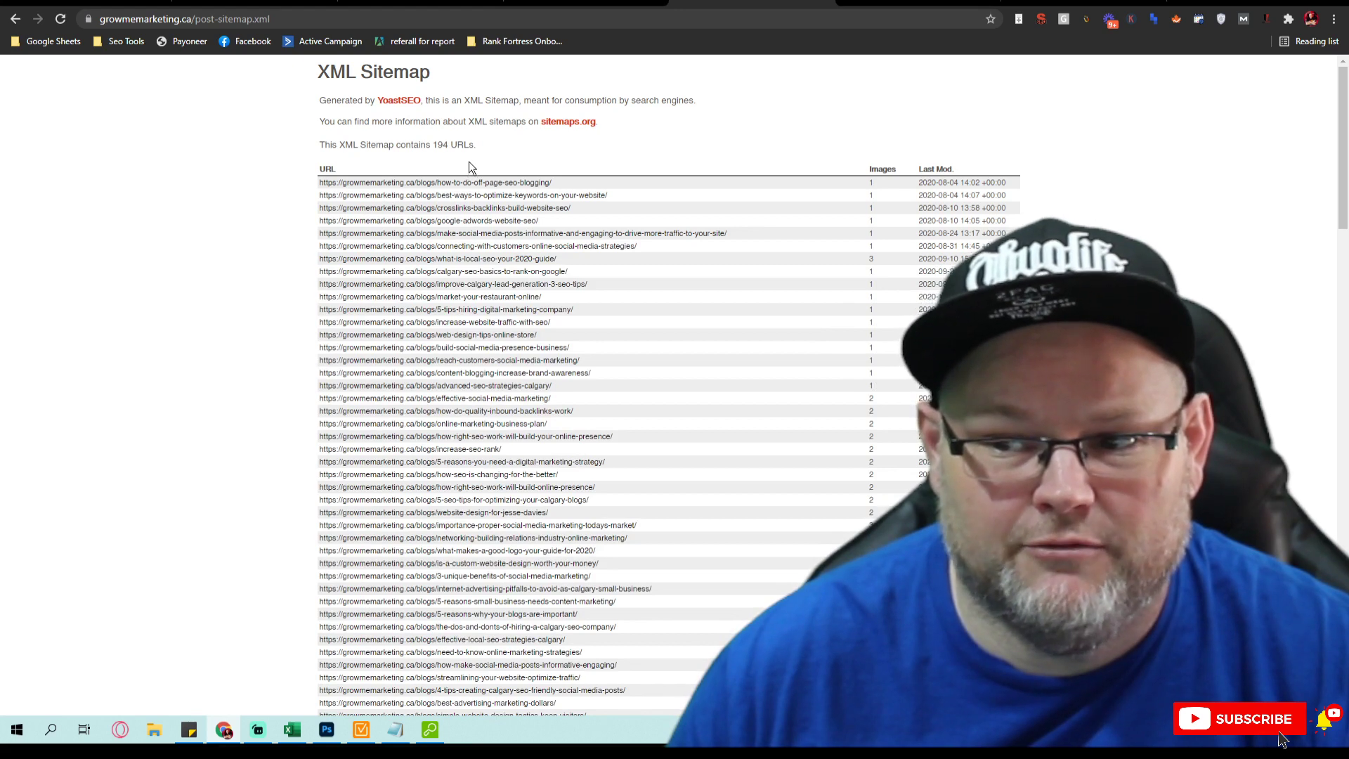
pyautogui.click(17, 20)
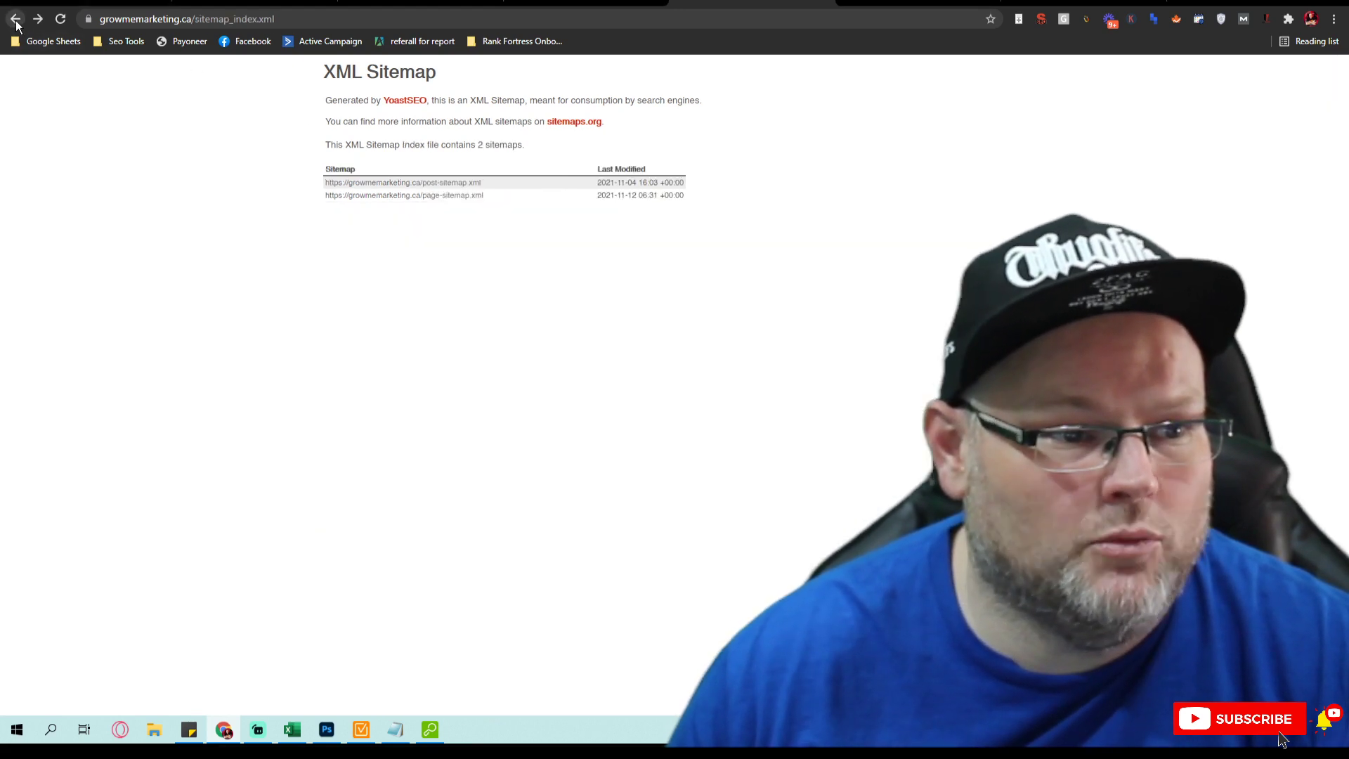